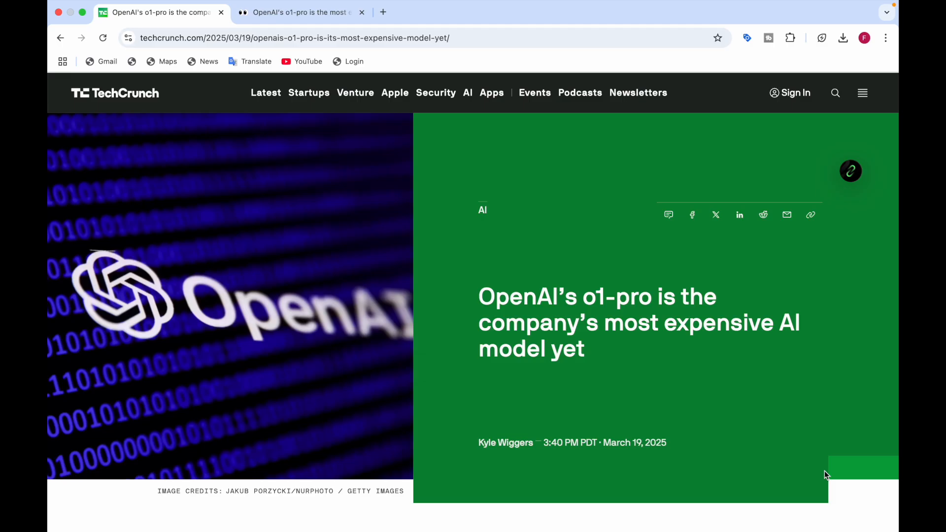
Scroll past the header image to the opening paragraphs with o1-pro's $150 and $600 per-million-token pricing.
scroll("down", 3)
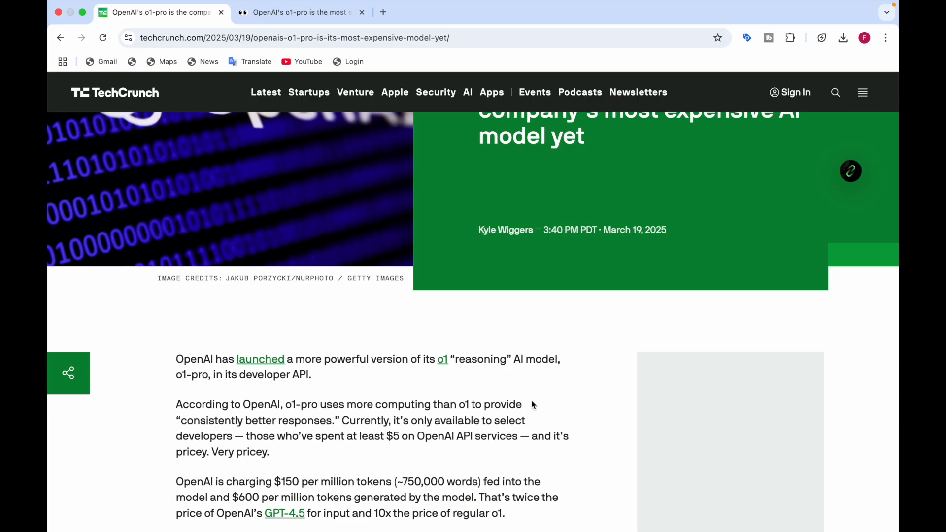
Scroll down to the OpenAI spokesperson quote and the mixed early-impressions paragraph.
scroll("down", 3)
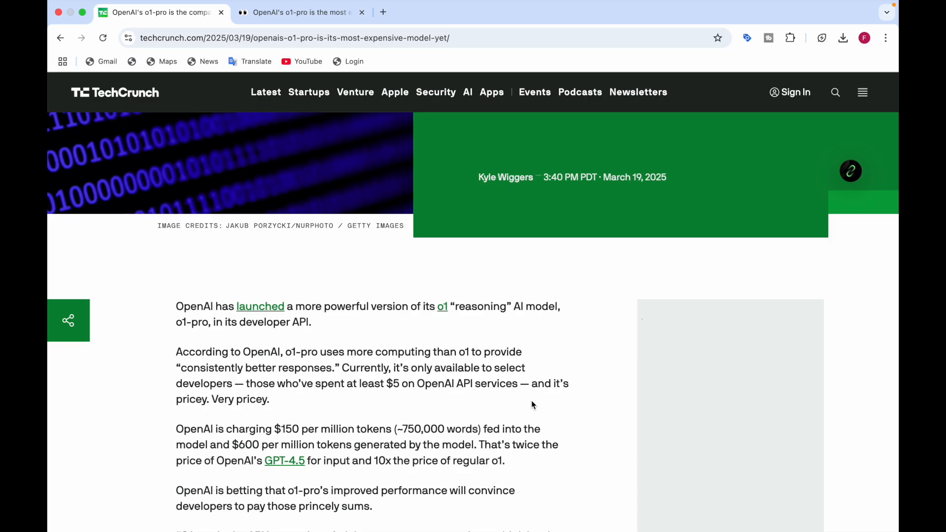
scroll("down", 3)
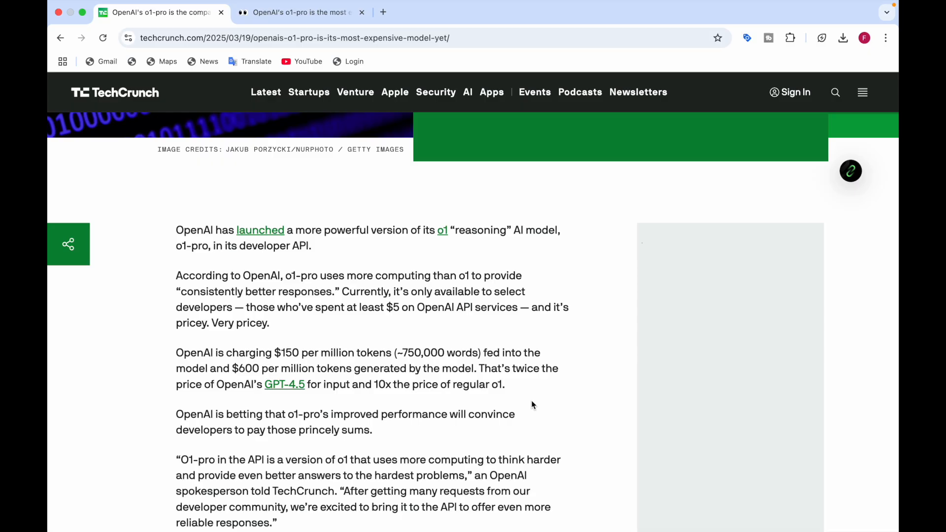
scroll("down", 3)
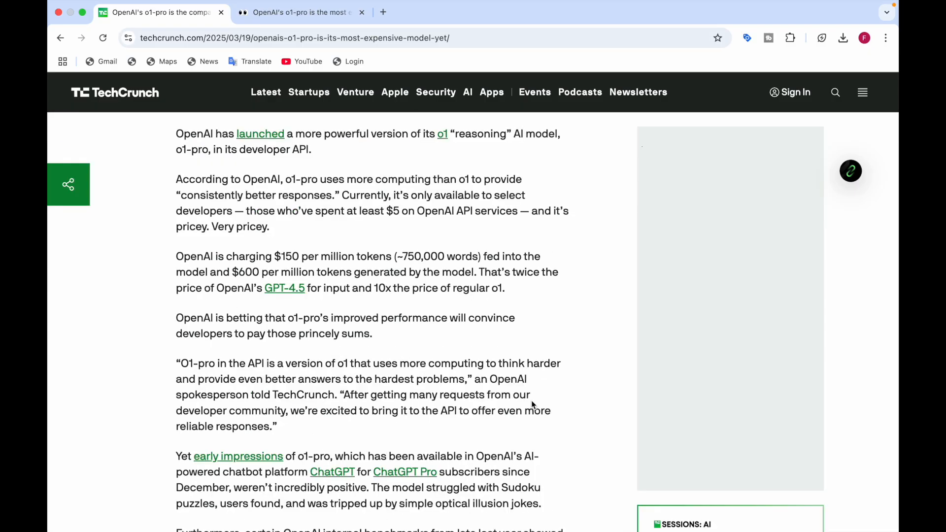
scroll("down", 3)
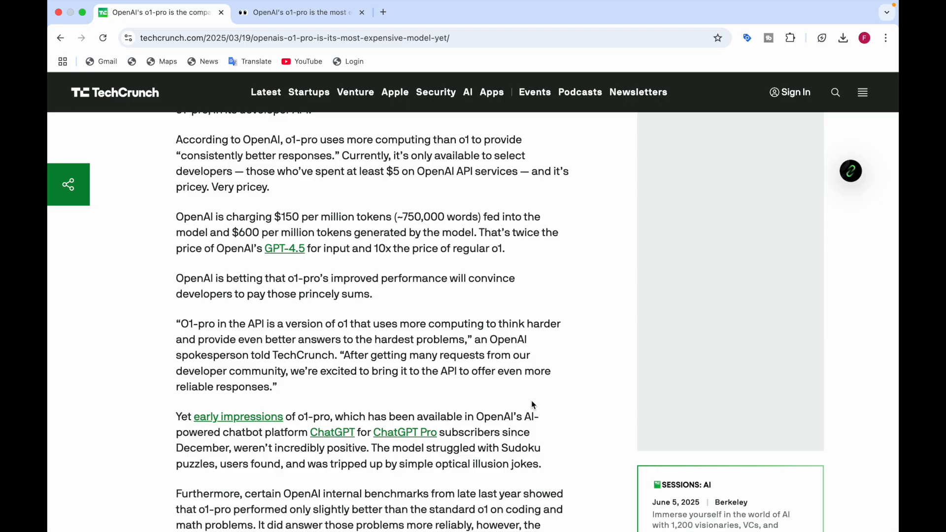
Read down to the internal benchmarks paragraph, then switch to the Sherwood News o1 Pro article.
scroll("down", 3)
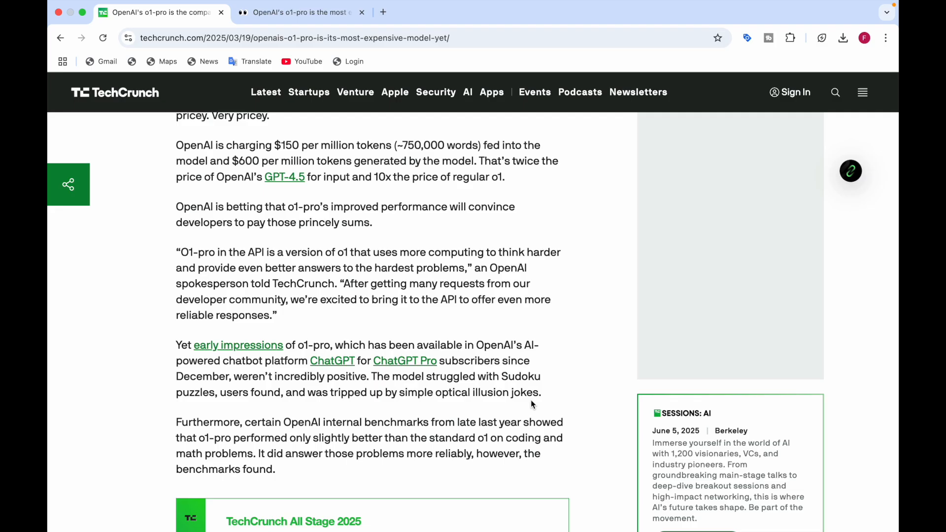
scroll("down", 3)
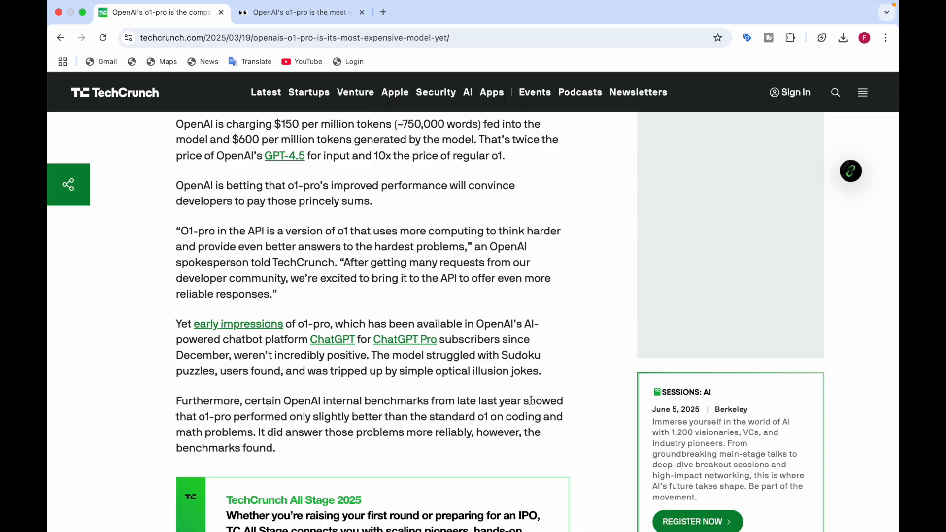
left_click(300, 12)
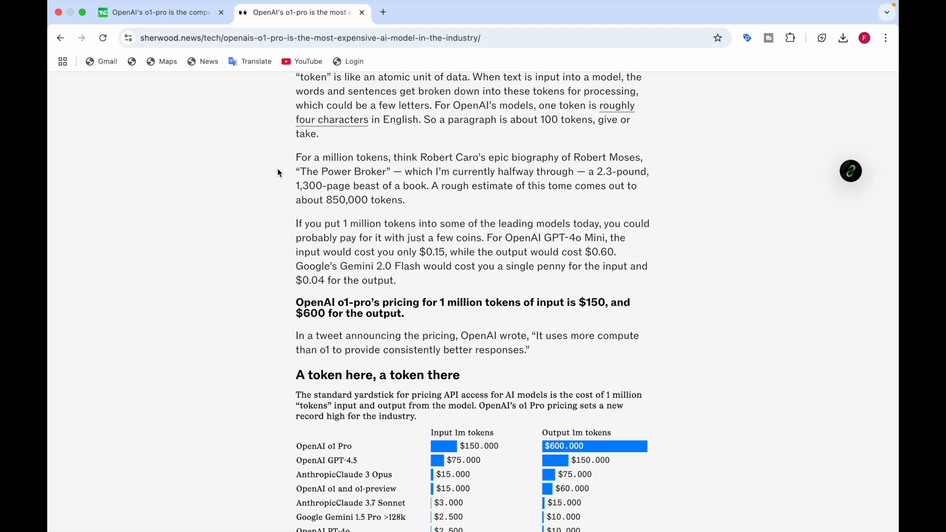
Scroll to the 'A token here, a token there' chart showing o1 Pro at $150 input and $600 output.
scroll("down", 3)
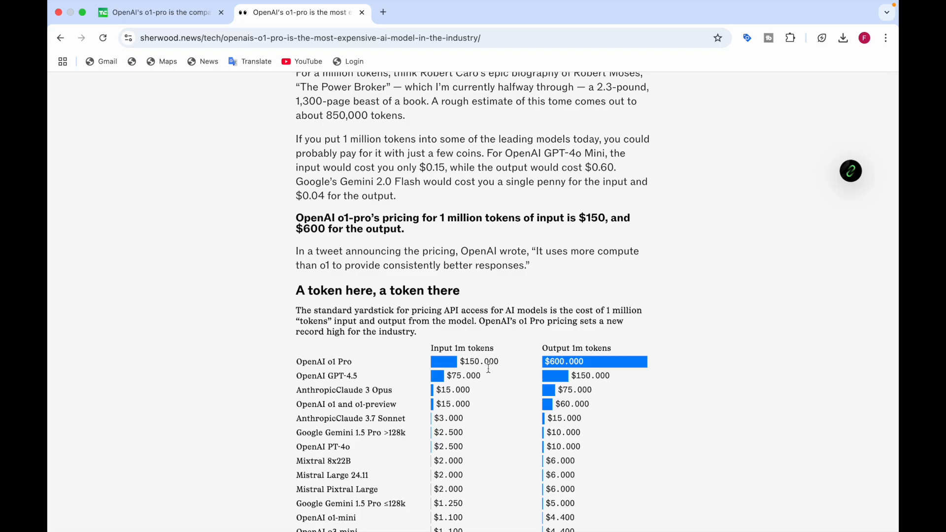
mouse_move(561, 360)
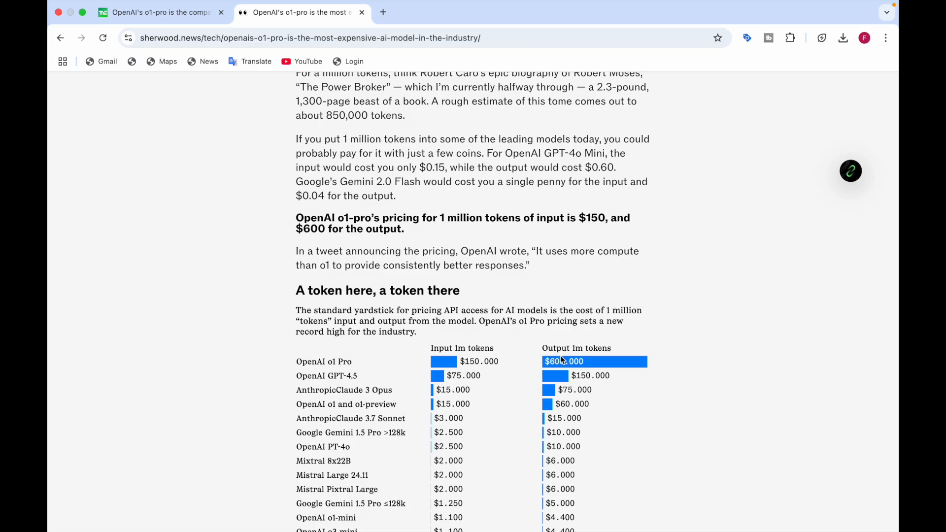
mouse_move(338, 389)
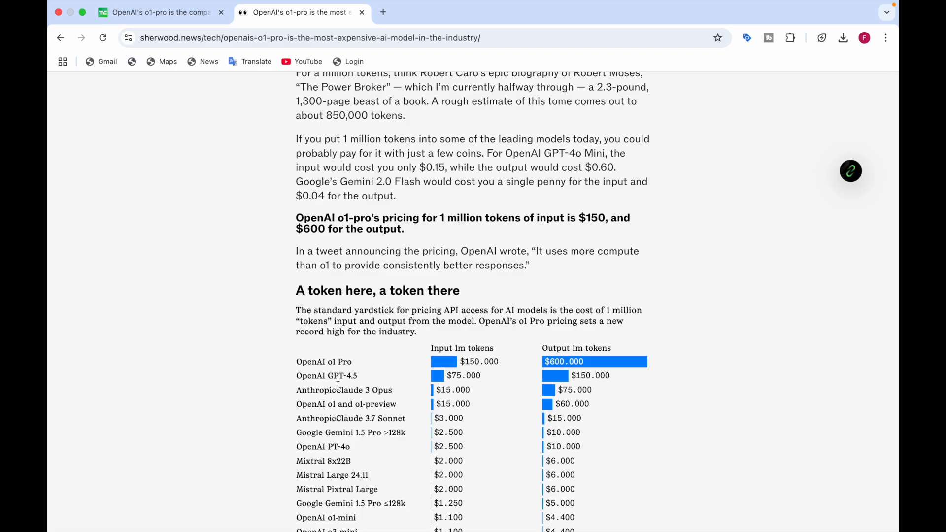
mouse_move(471, 376)
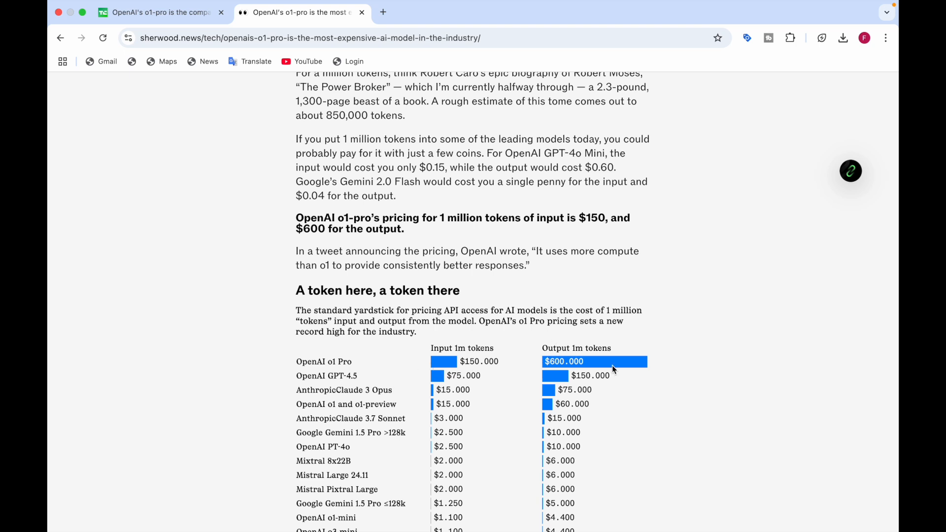
mouse_move(448, 409)
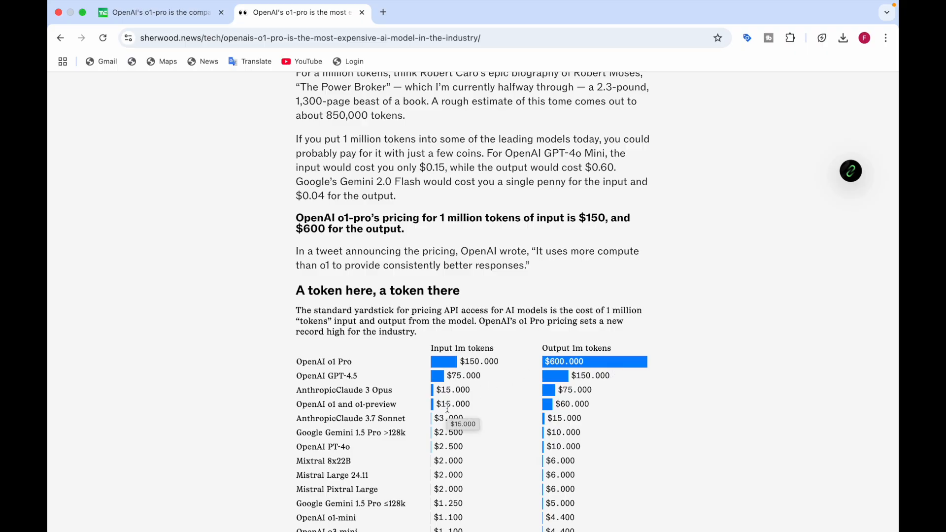
mouse_move(442, 400)
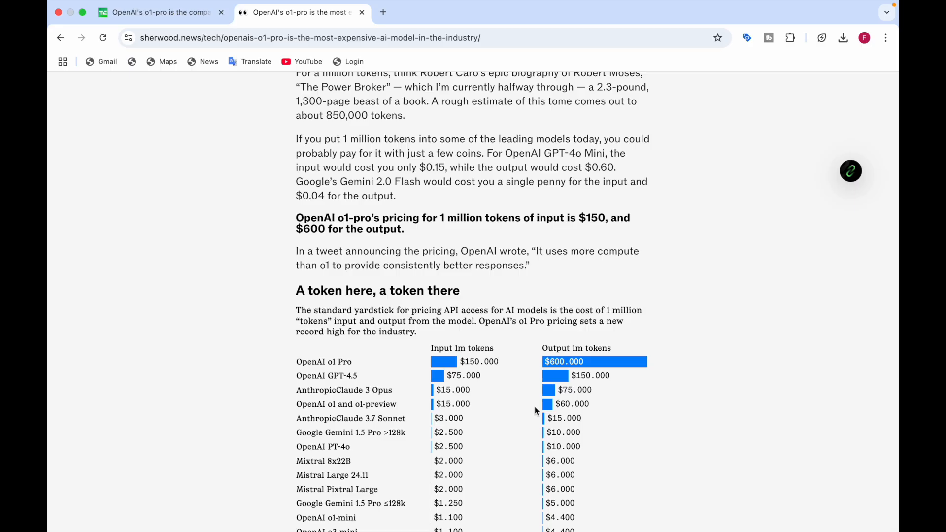
Scroll the chart down to Claude 3.5 Haiku, Amazon Nova Pro and DeepSeek Reasoner and Chat rates.
scroll("down", 3)
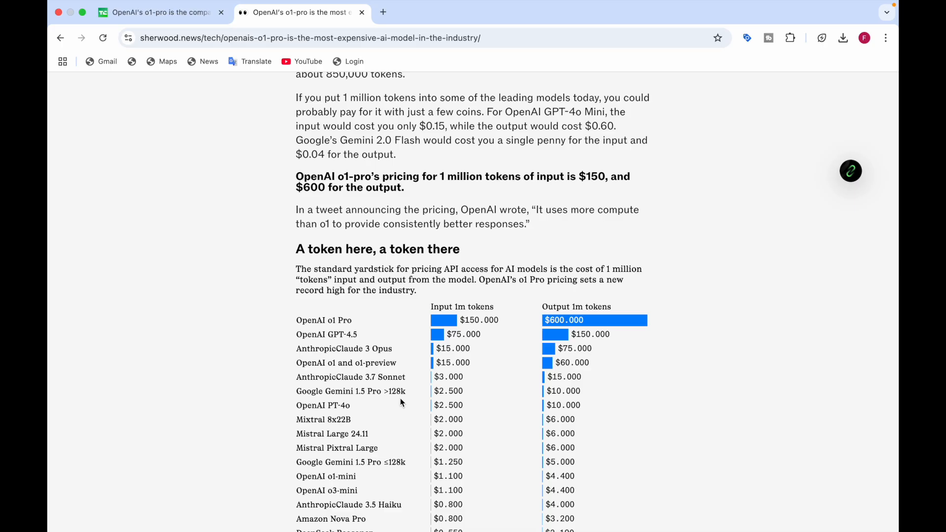
mouse_move(407, 400)
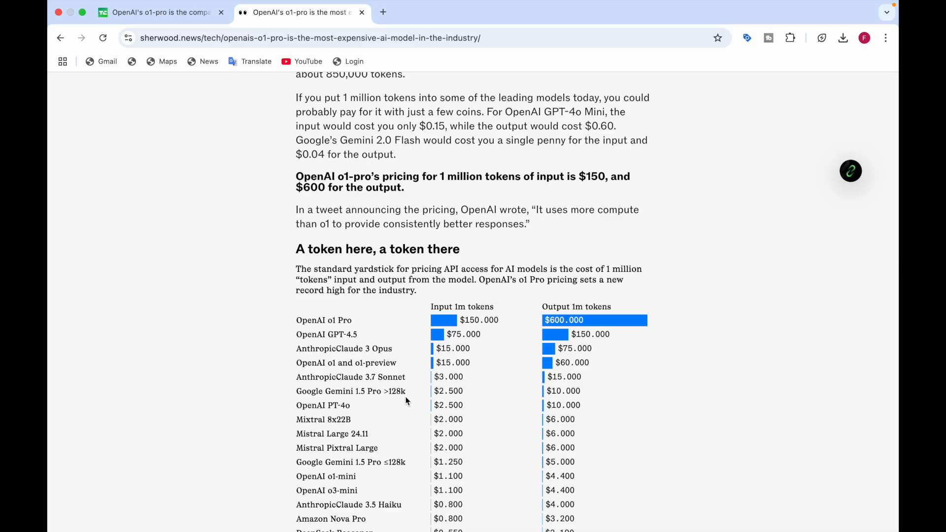
mouse_move(453, 394)
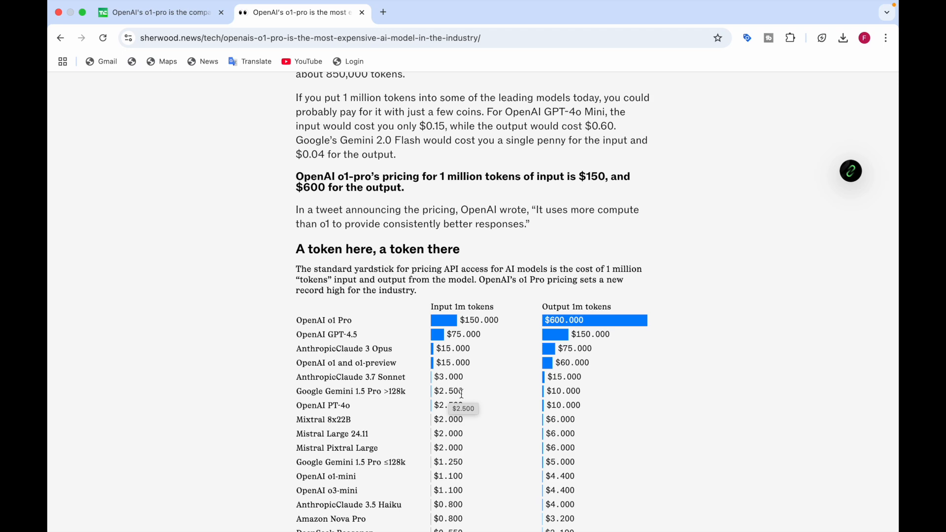
mouse_move(557, 392)
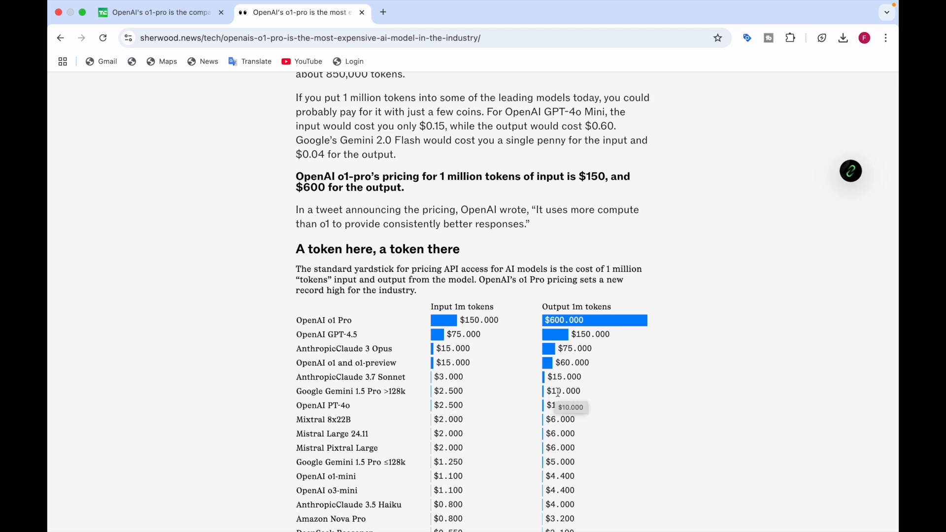
scroll("down", 3)
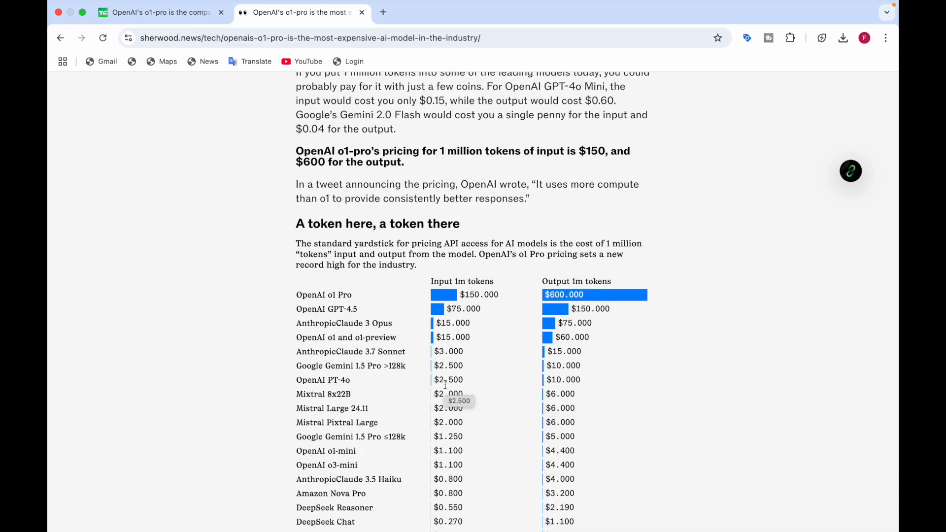
mouse_move(562, 391)
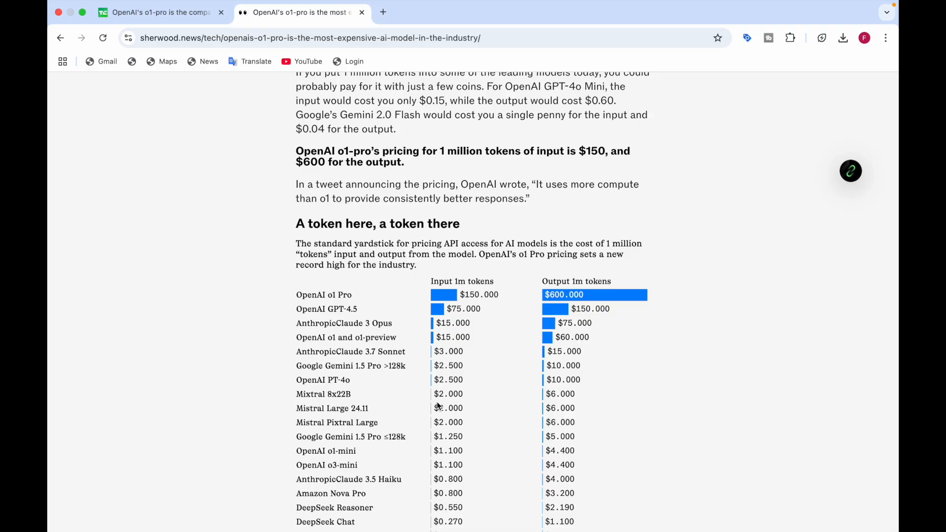
mouse_move(568, 419)
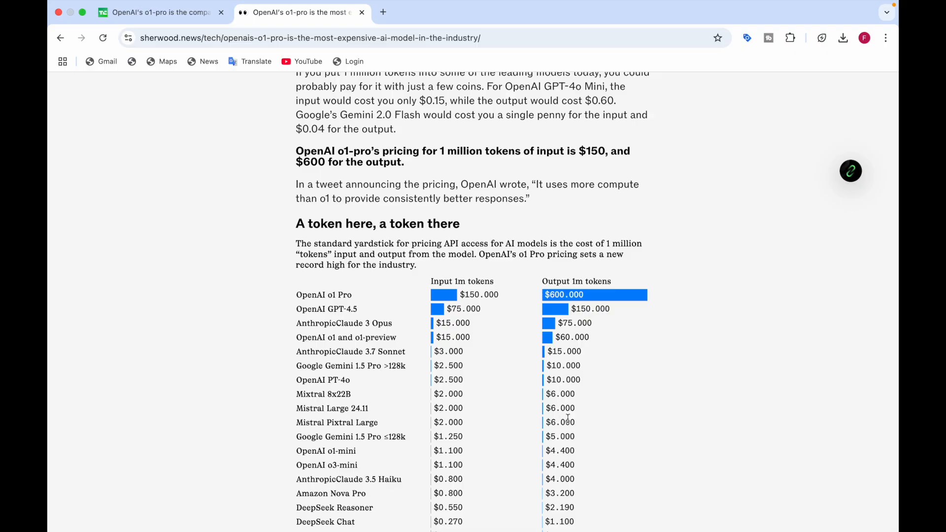
mouse_move(355, 408)
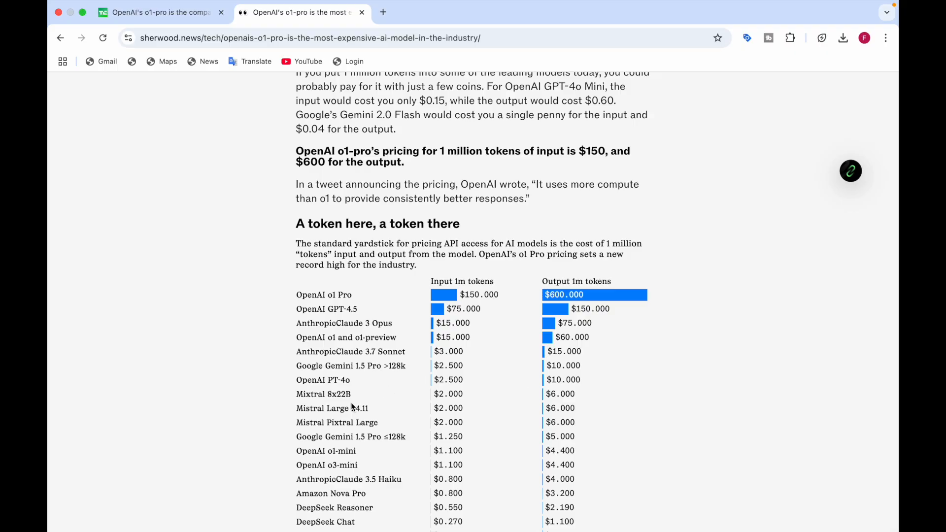
mouse_move(534, 407)
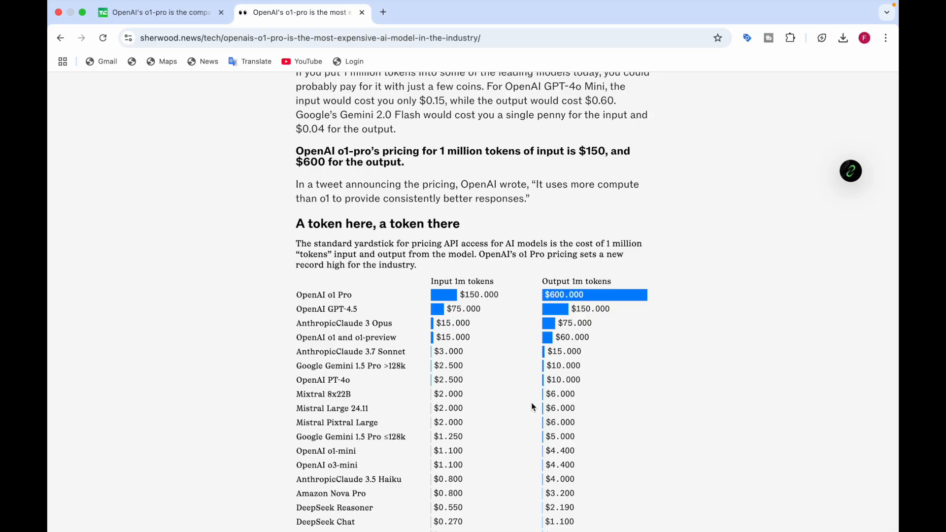
mouse_move(322, 421)
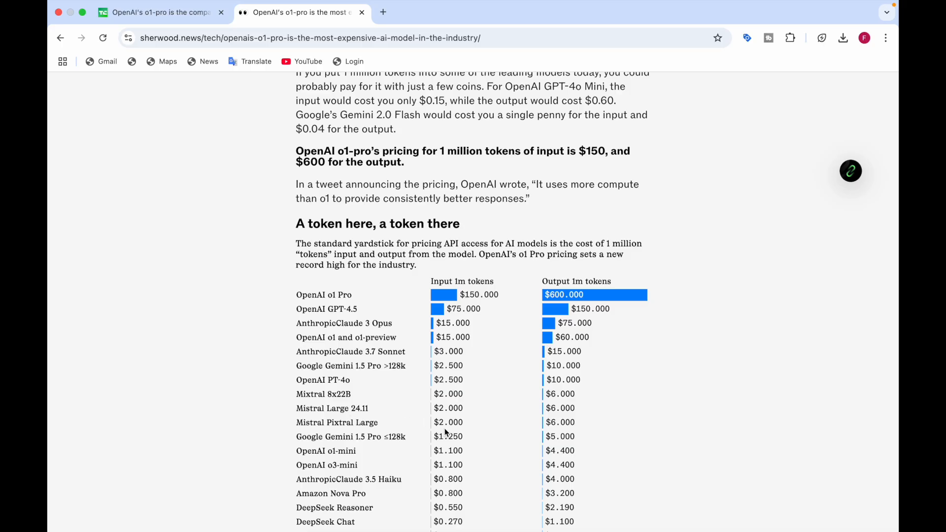
scroll("down", 3)
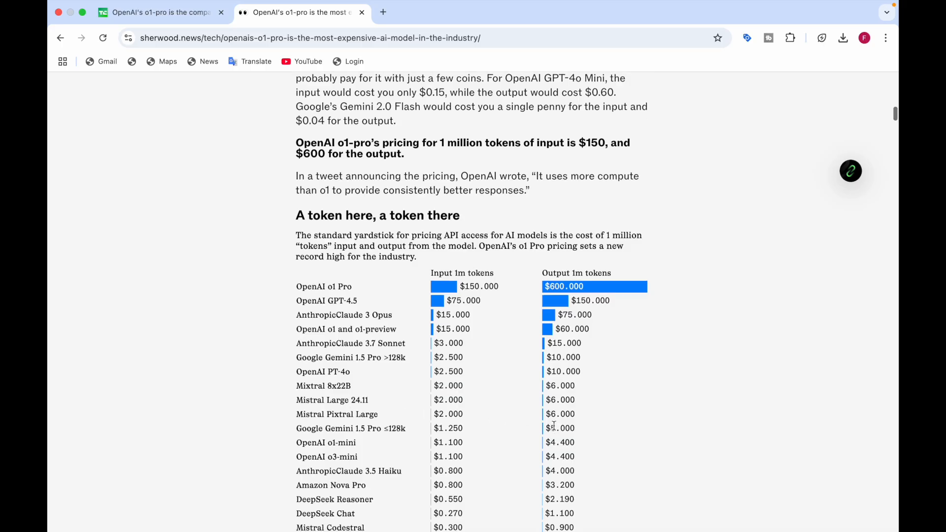
scroll("down", 3)
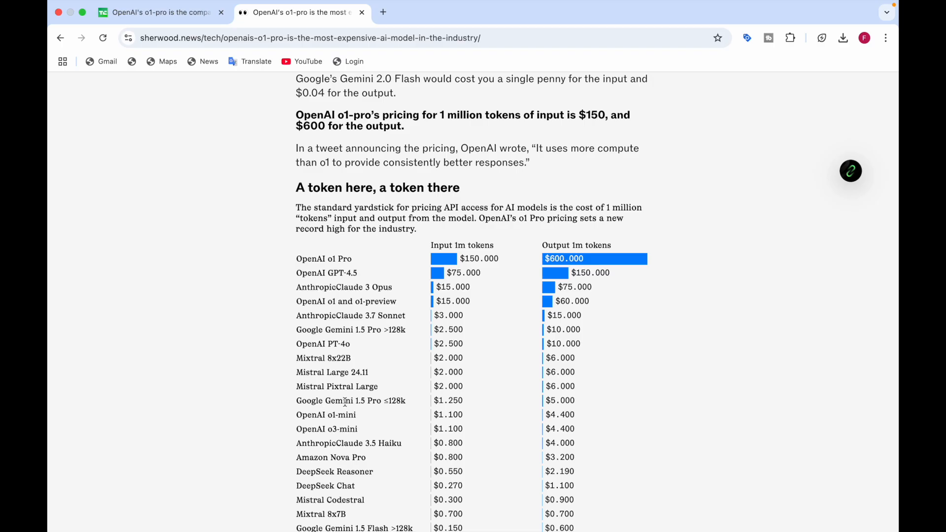
mouse_move(400, 411)
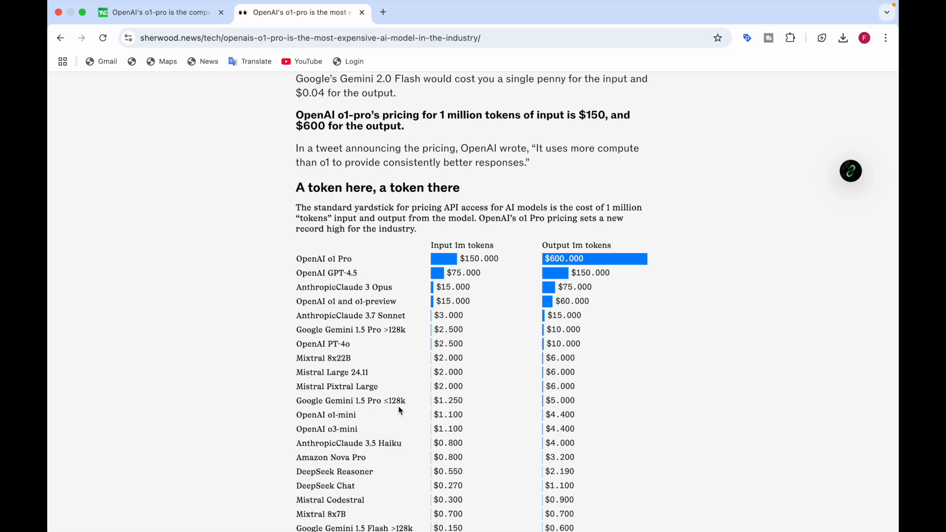
mouse_move(397, 413)
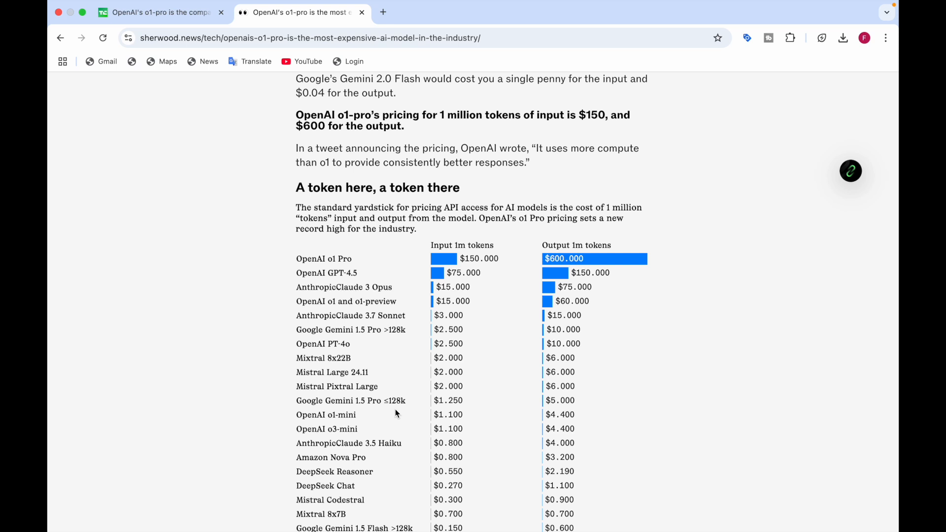
mouse_move(390, 343)
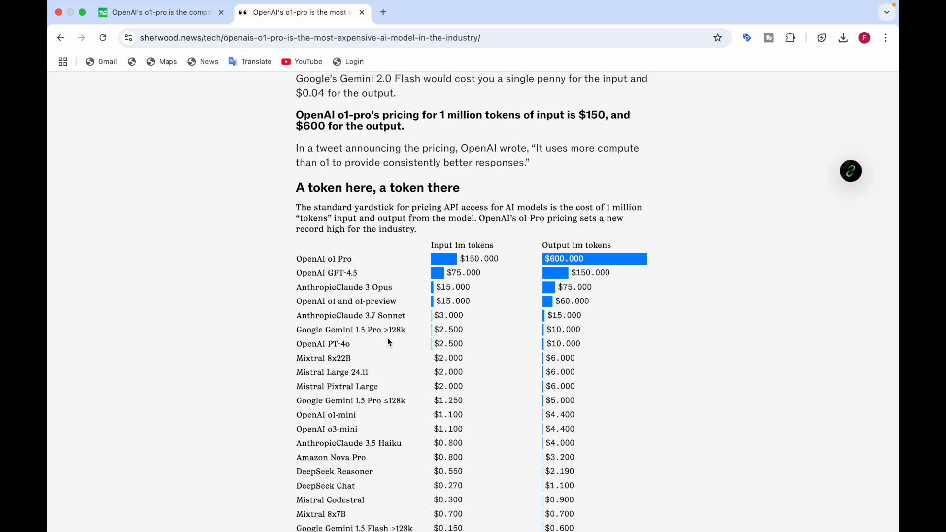
scroll("down", 3)
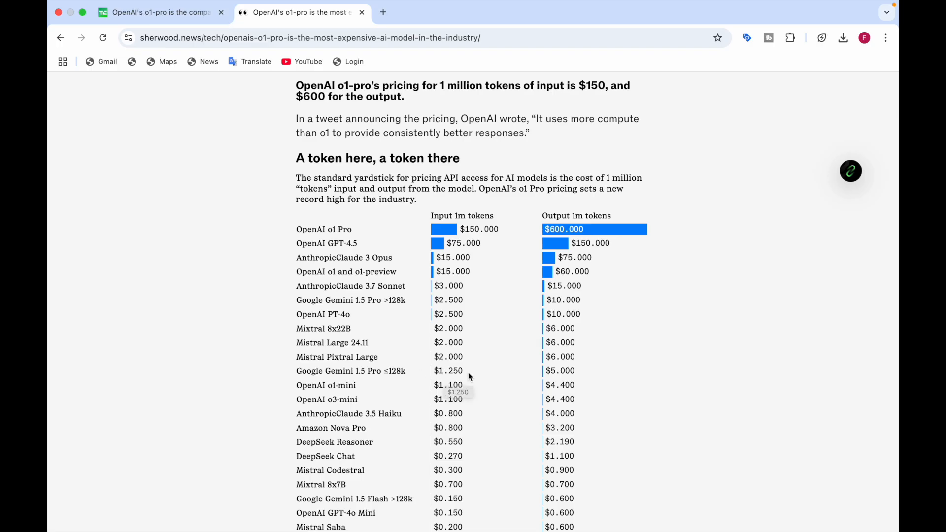
mouse_move(469, 375)
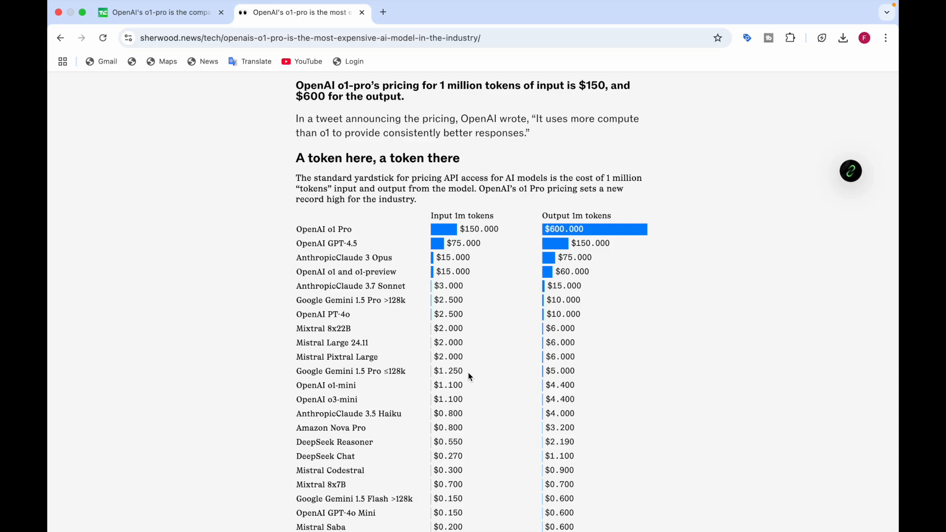
mouse_move(562, 371)
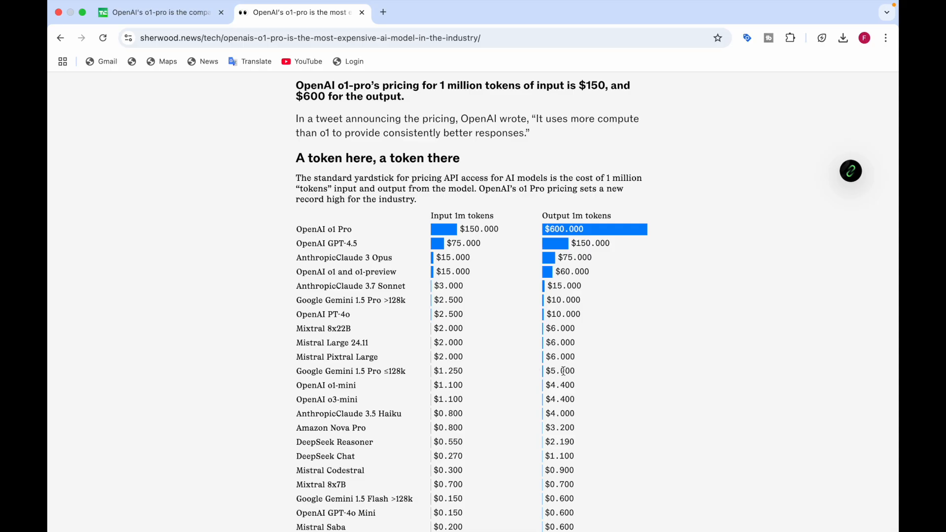
Scroll down to the price chart with OpenAI o1 Pro's $150 and $600 bars at the top.
scroll("down", 3)
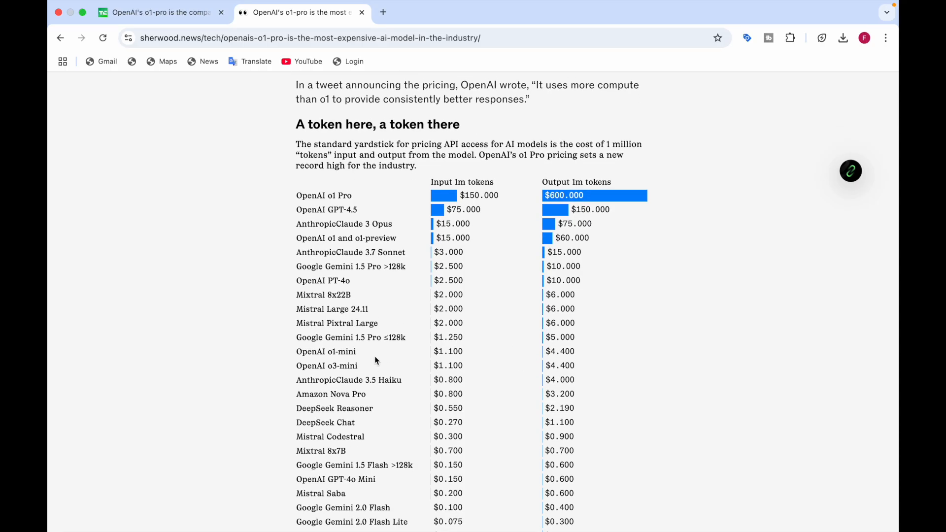
mouse_move(457, 355)
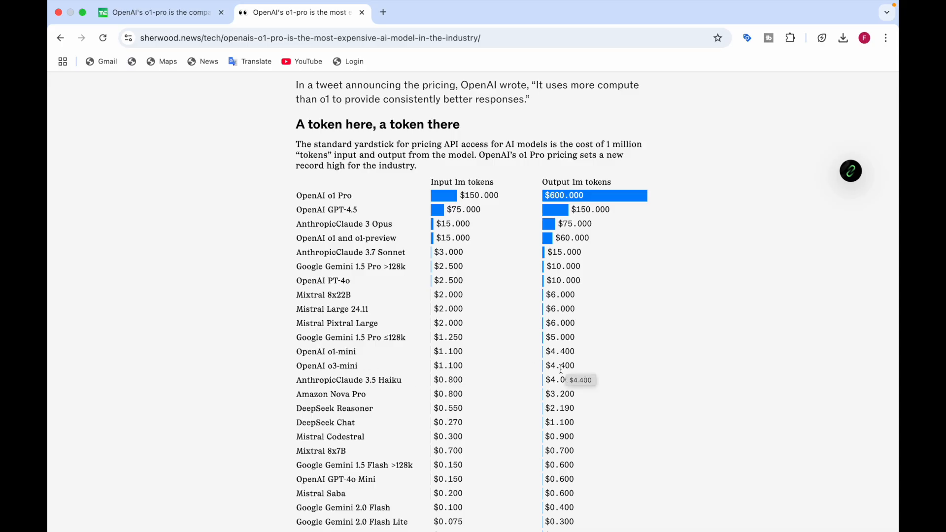
scroll("down", 3)
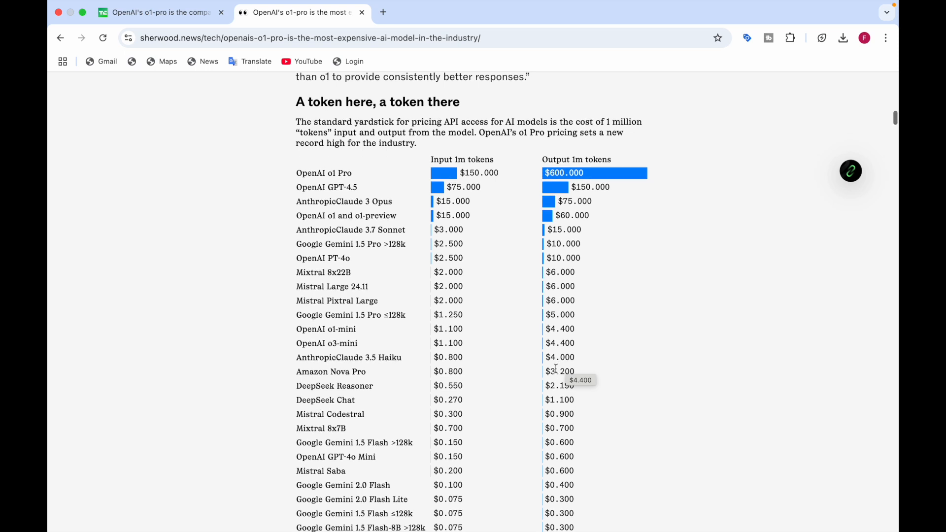
mouse_move(360, 368)
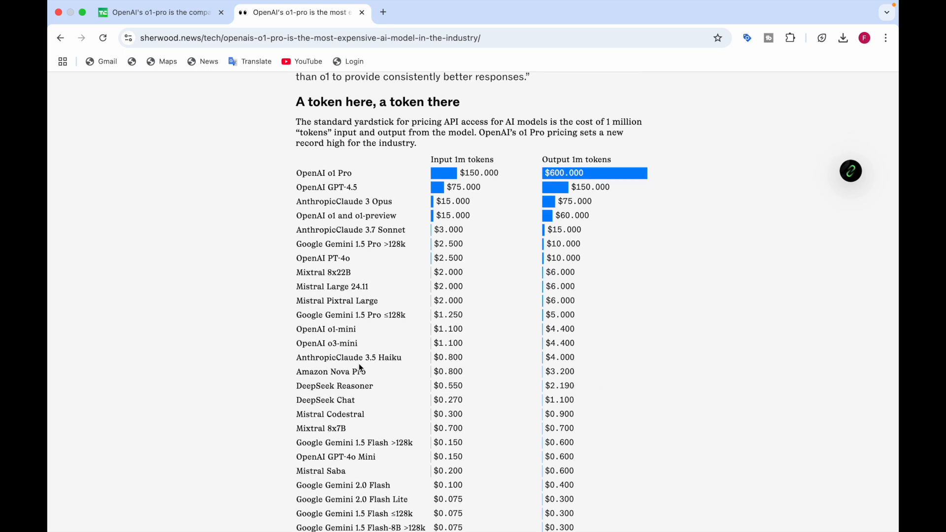
mouse_move(455, 369)
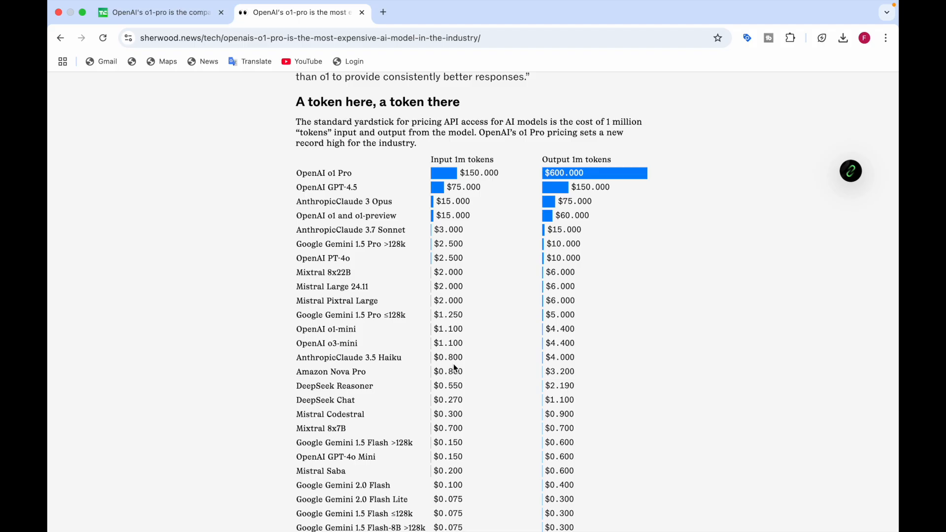
mouse_move(521, 375)
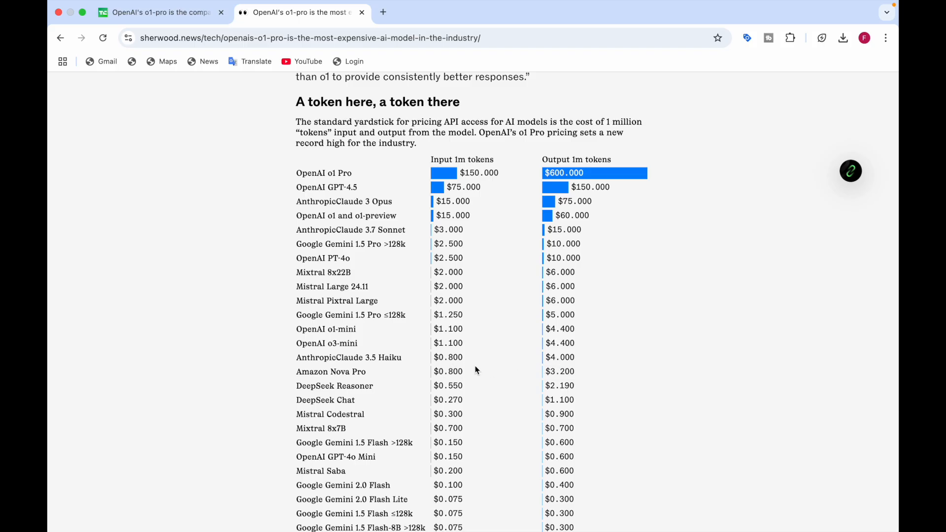
mouse_move(360, 386)
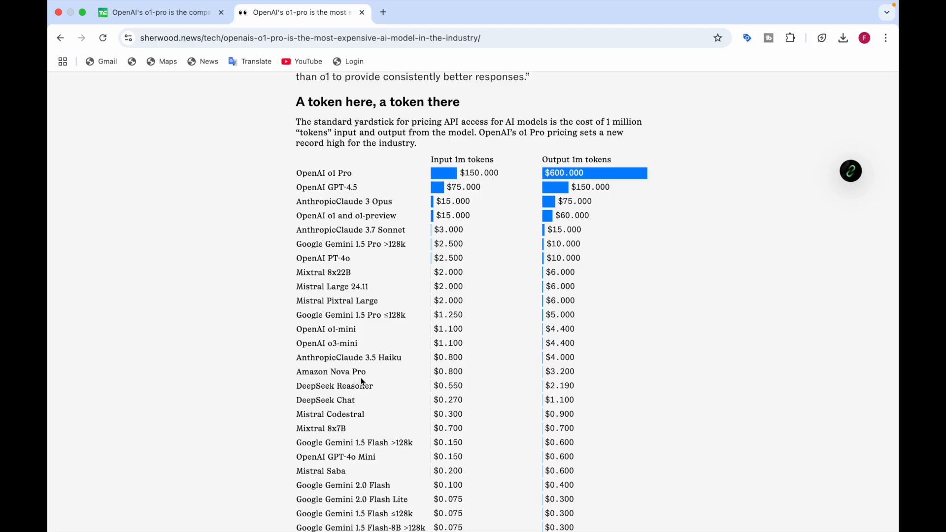
mouse_move(451, 384)
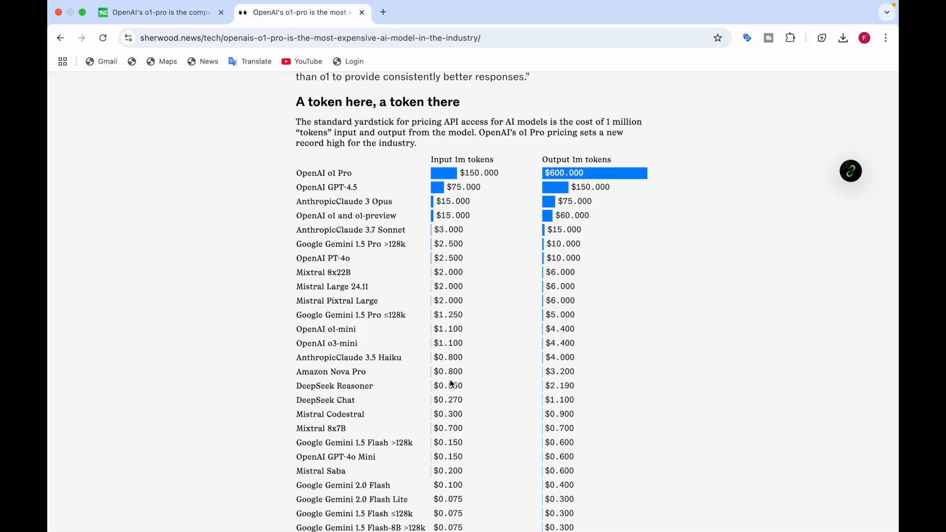
mouse_move(559, 382)
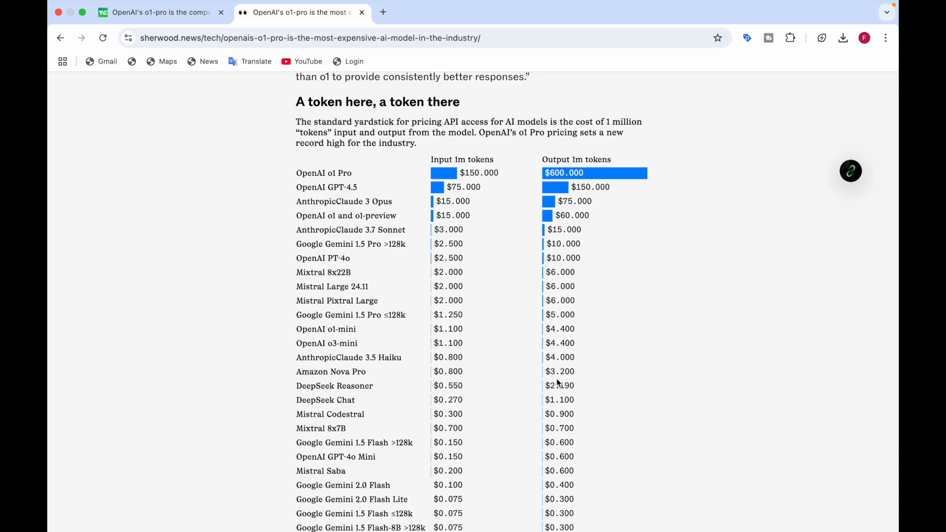
mouse_move(343, 385)
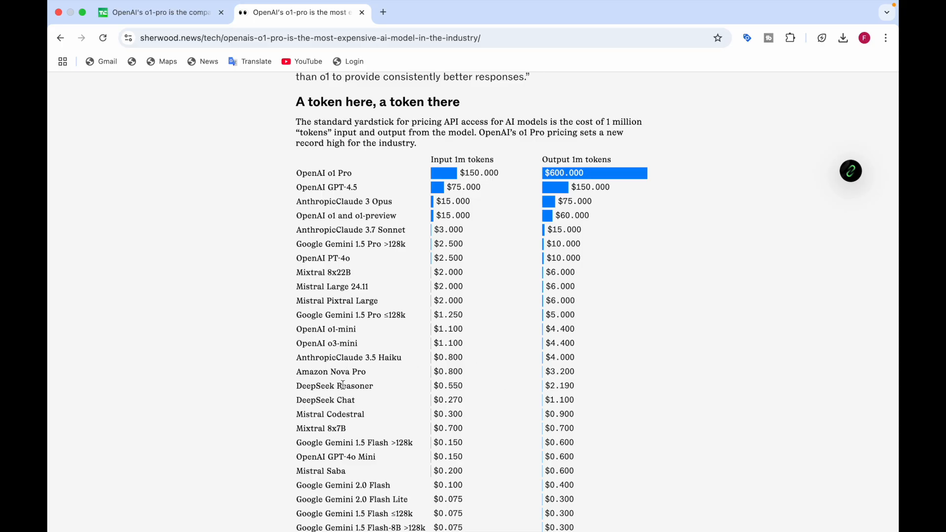
mouse_move(460, 387)
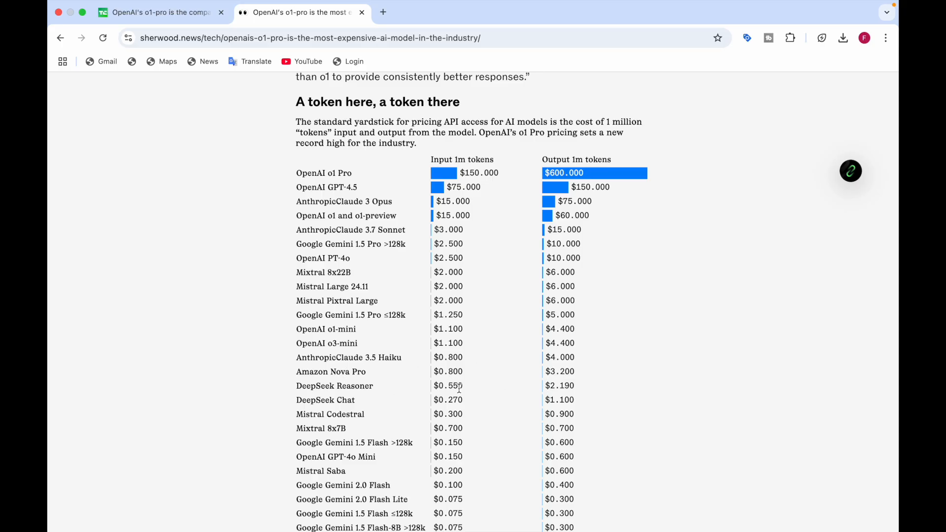
mouse_move(545, 392)
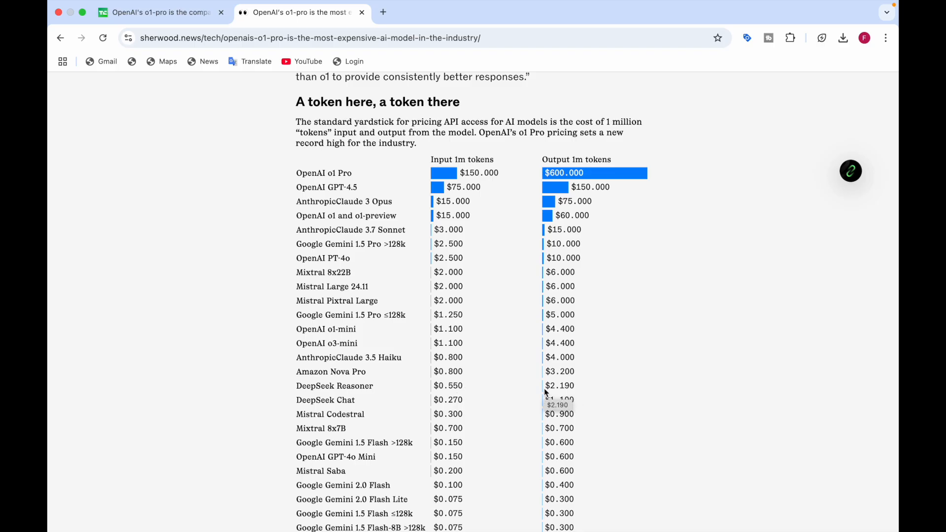
mouse_move(323, 400)
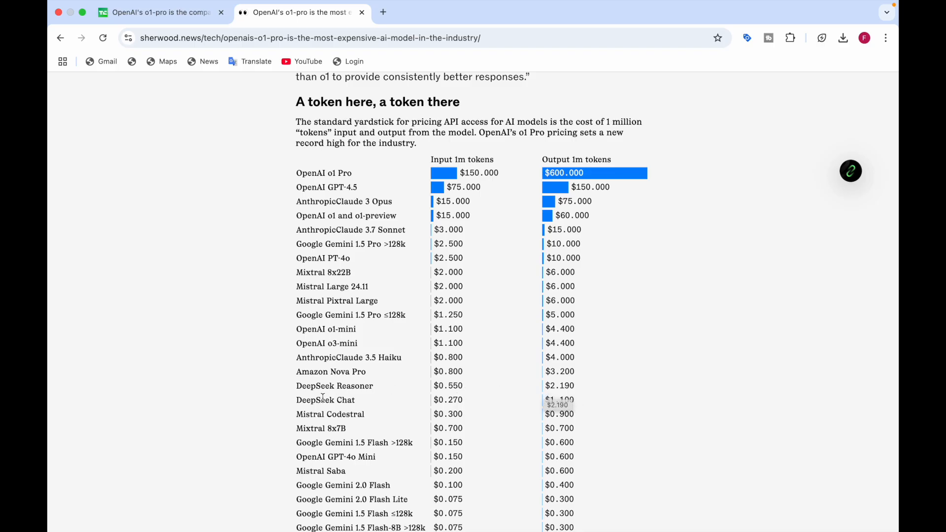
scroll("down", 3)
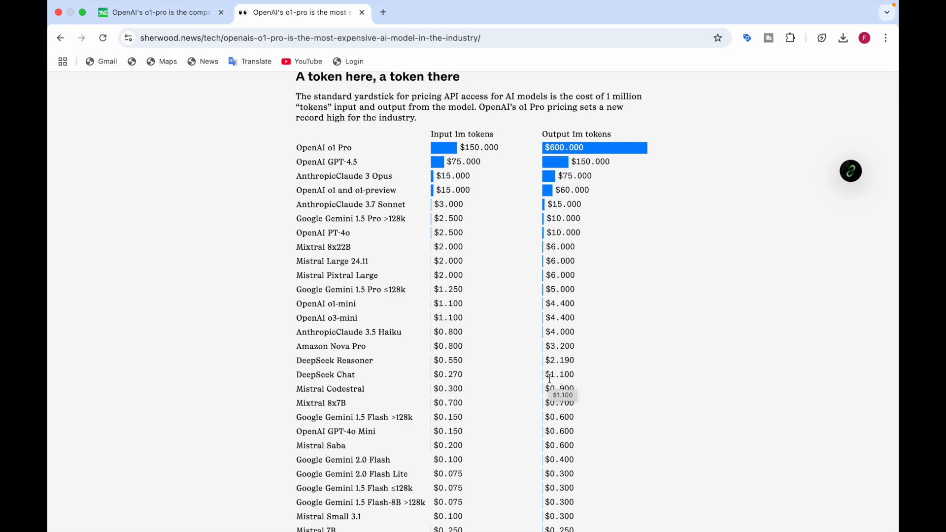
scroll("down", 3)
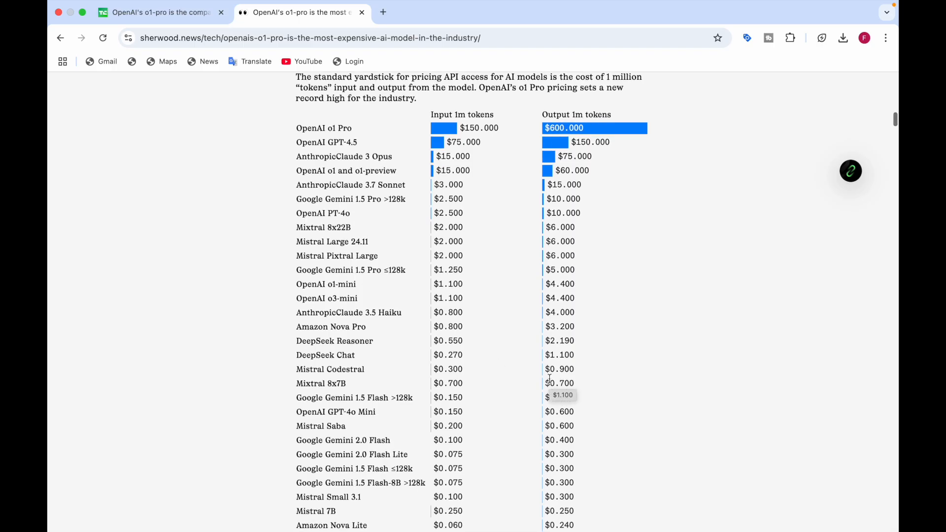
Continue down the chart to Amazon Nova Micro, Mistral Ministral and the March 20, 2025 price date.
scroll("down", 3)
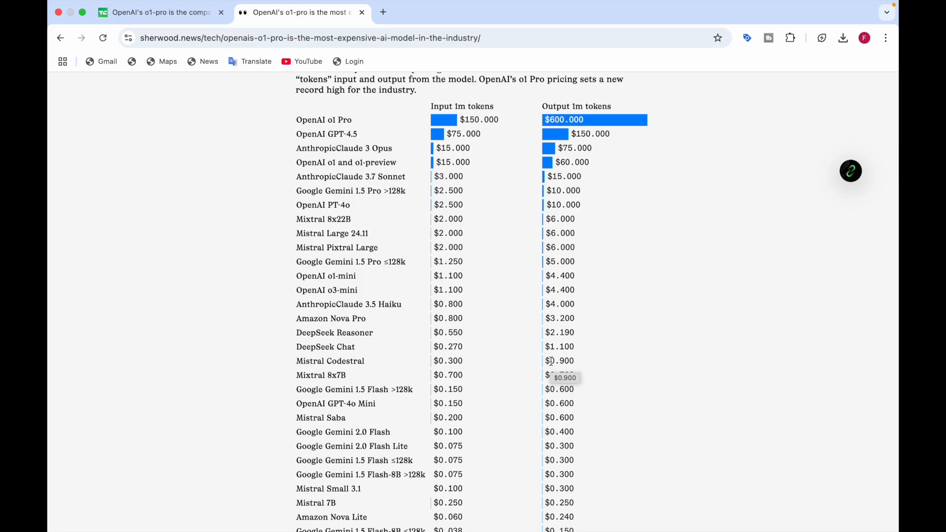
mouse_move(450, 375)
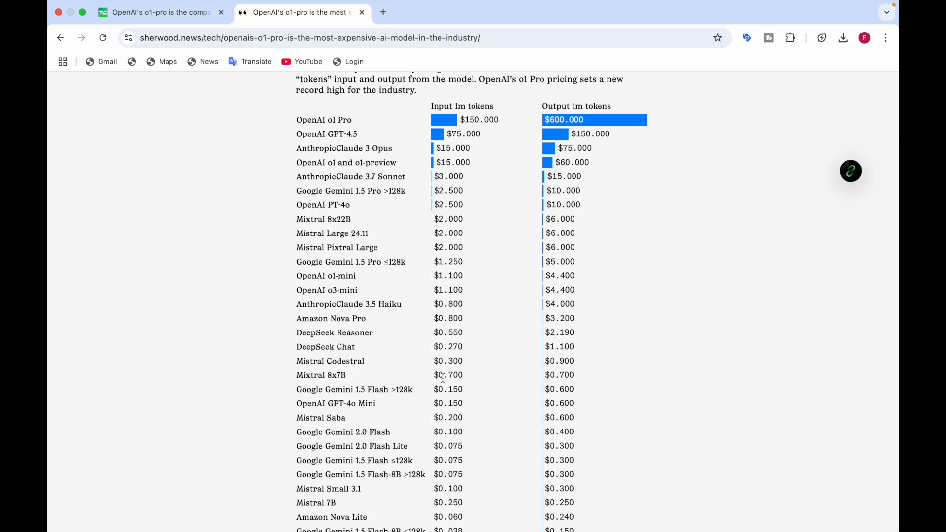
mouse_move(462, 382)
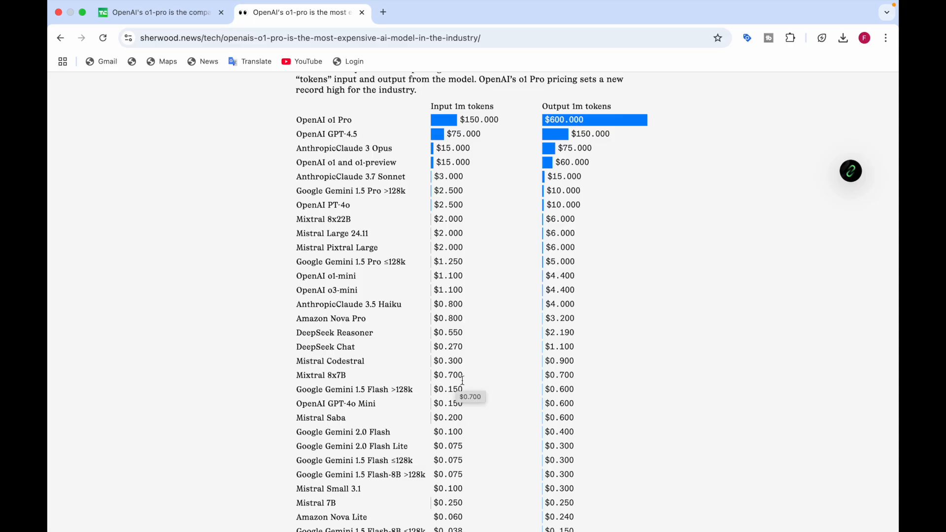
scroll("down", 3)
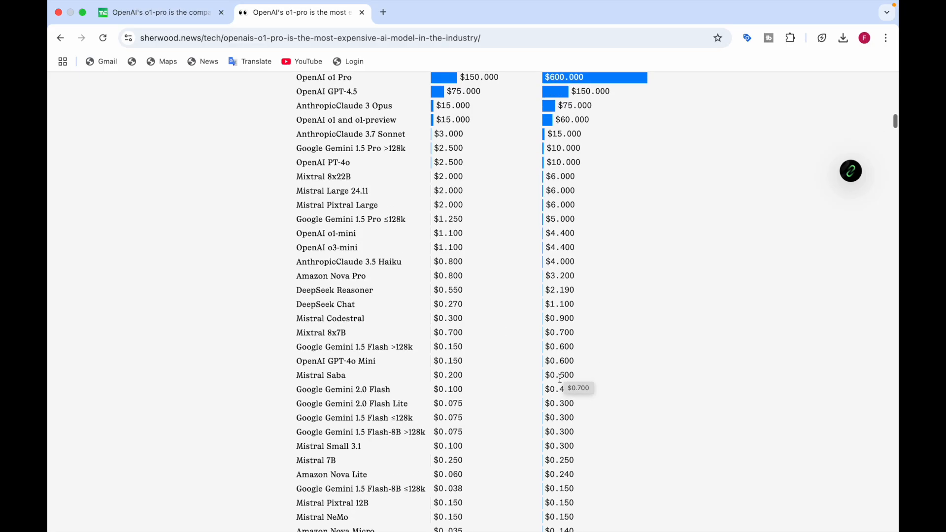
scroll("down", 3)
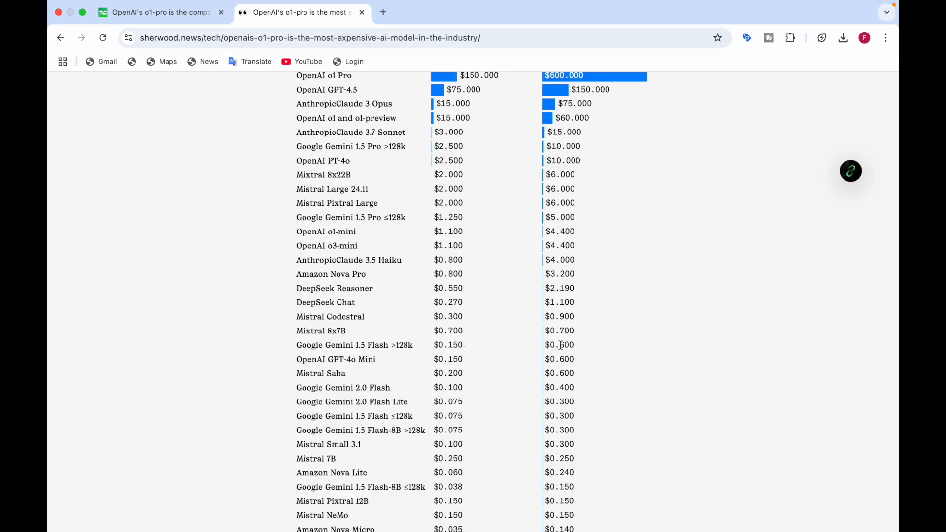
mouse_move(558, 360)
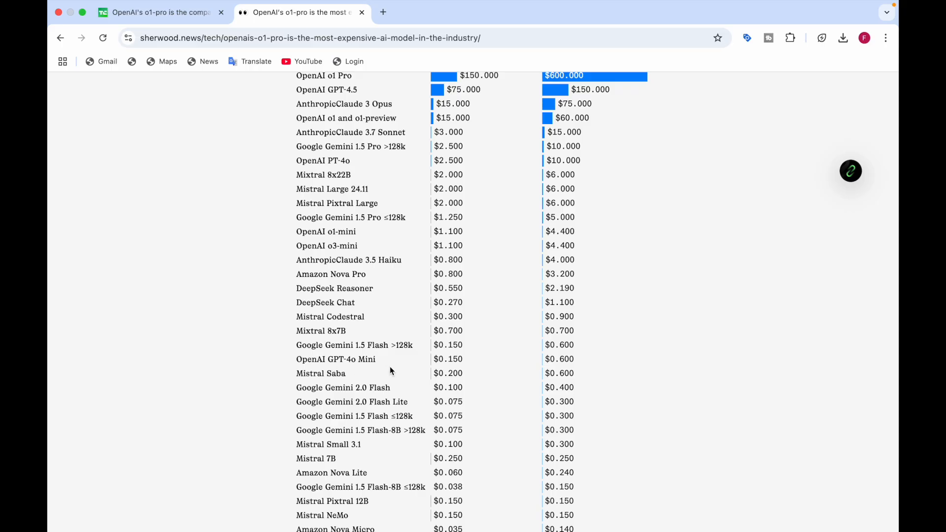
mouse_move(469, 364)
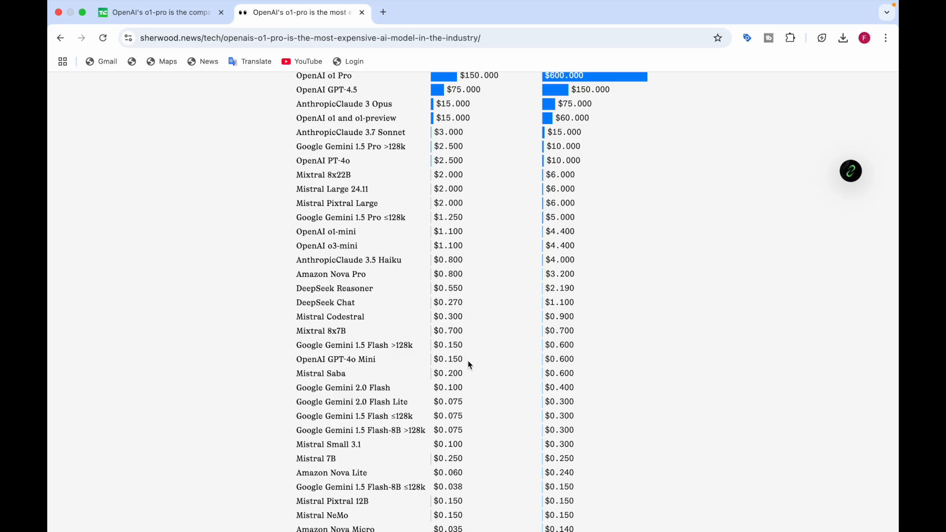
mouse_move(557, 363)
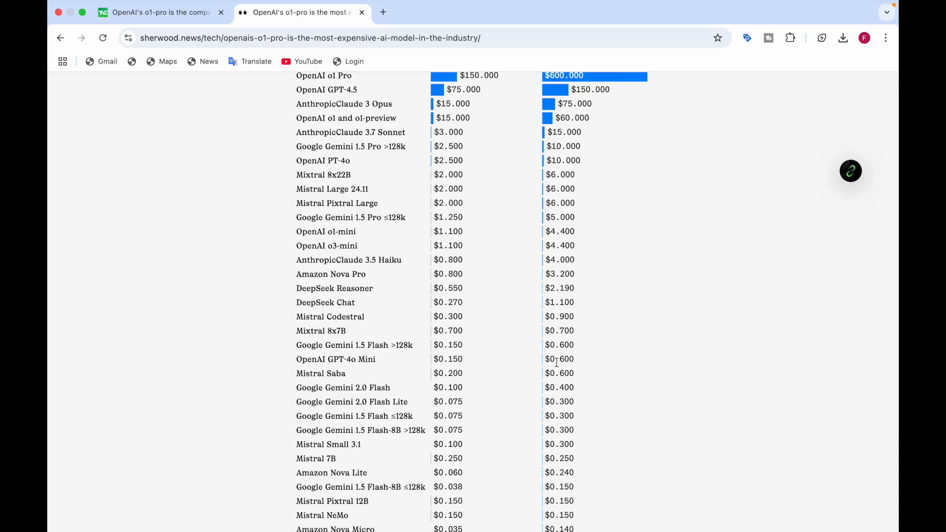
mouse_move(302, 385)
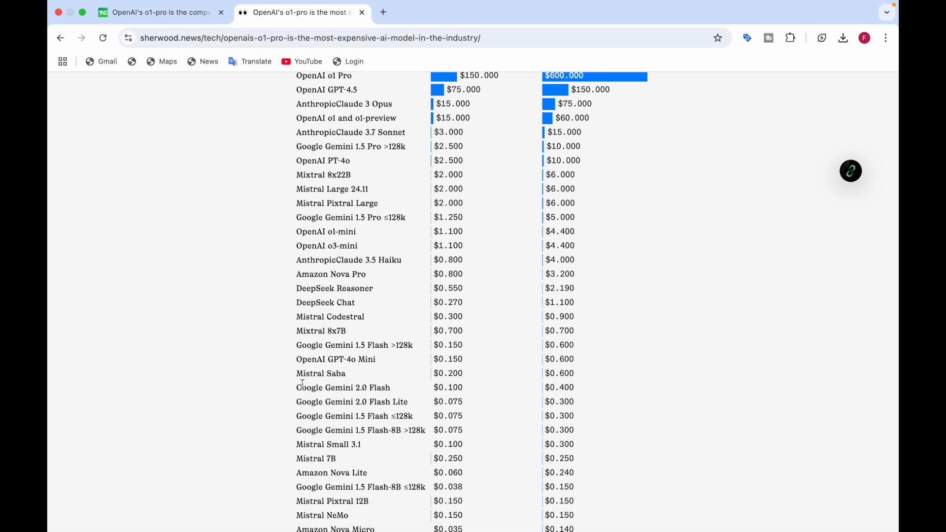
scroll("down", 3)
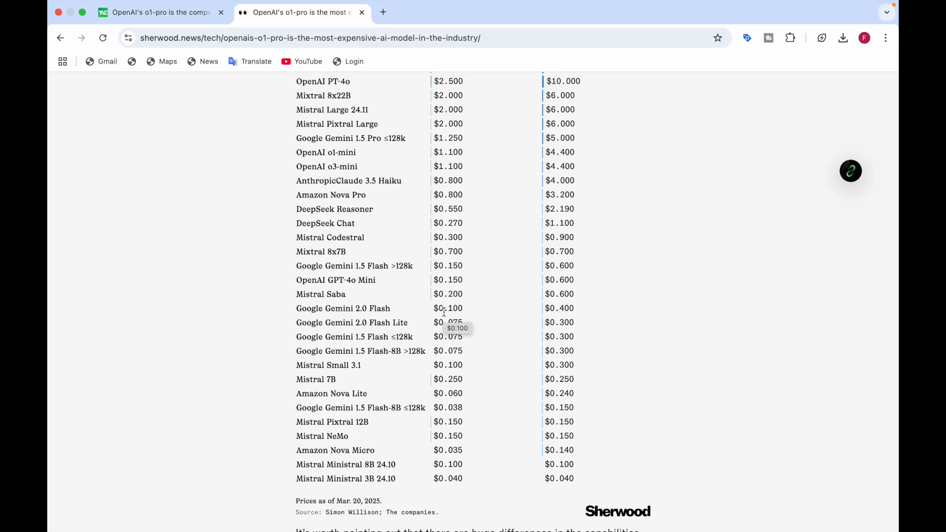
mouse_move(483, 321)
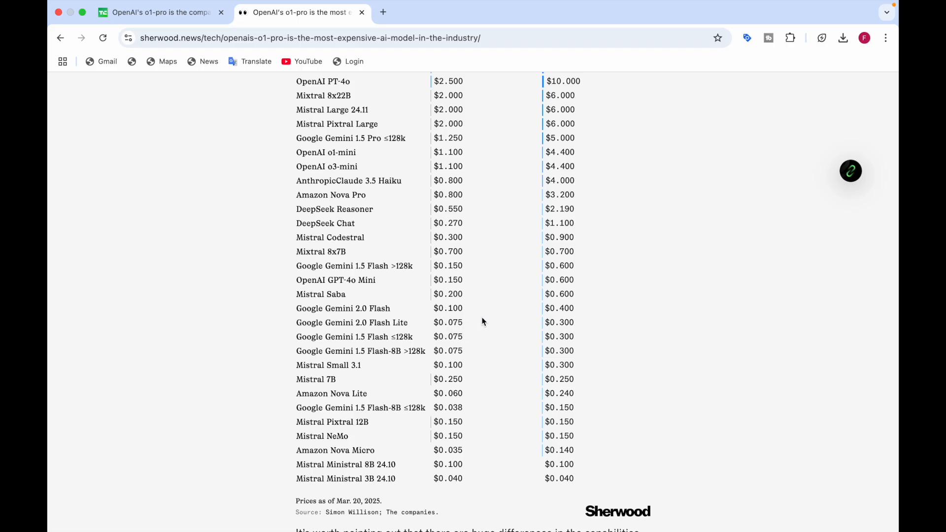
mouse_move(346, 335)
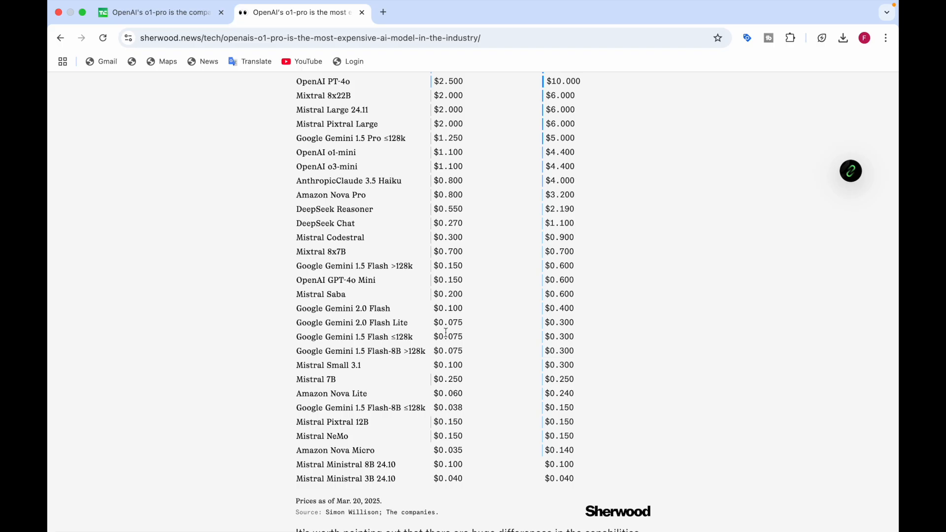
mouse_move(453, 334)
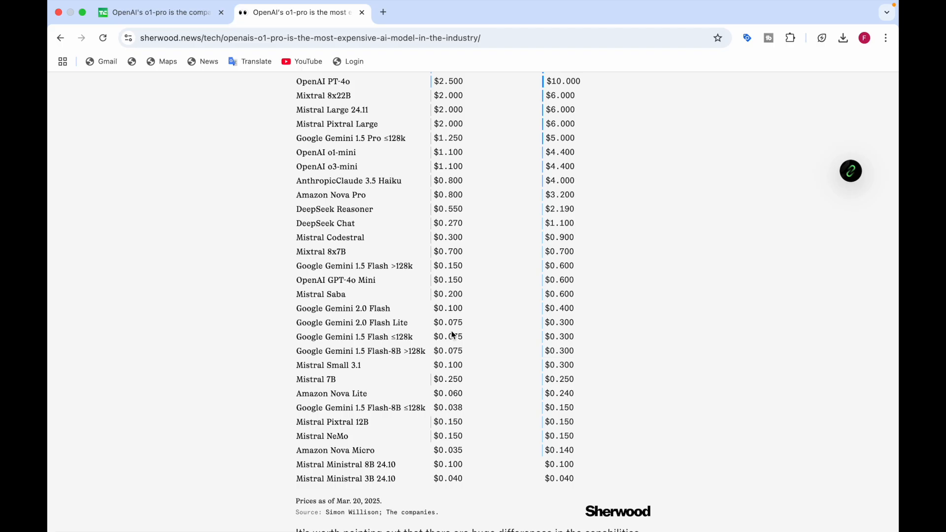
mouse_move(566, 333)
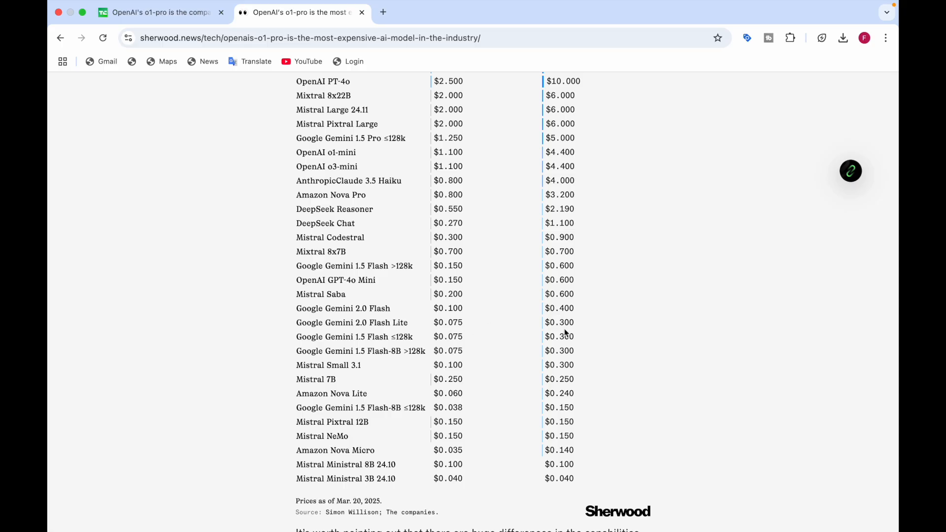
mouse_move(316, 348)
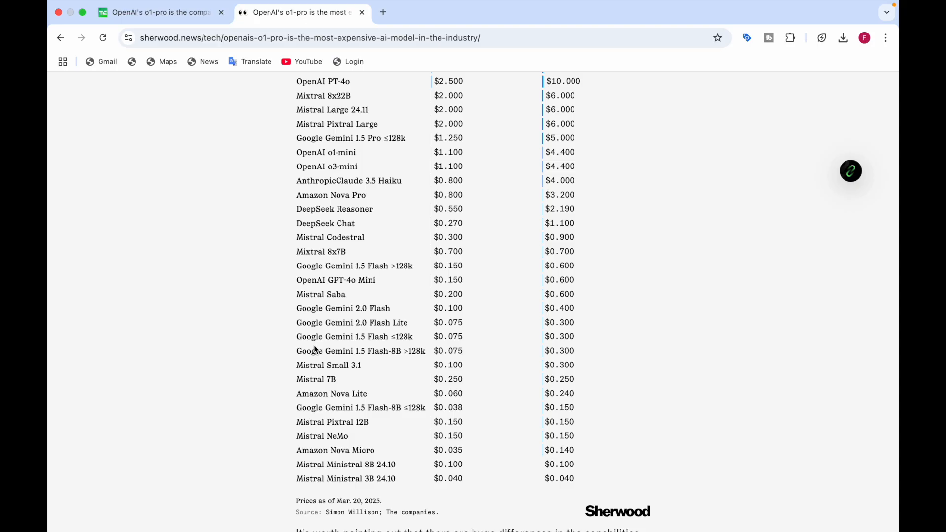
mouse_move(456, 347)
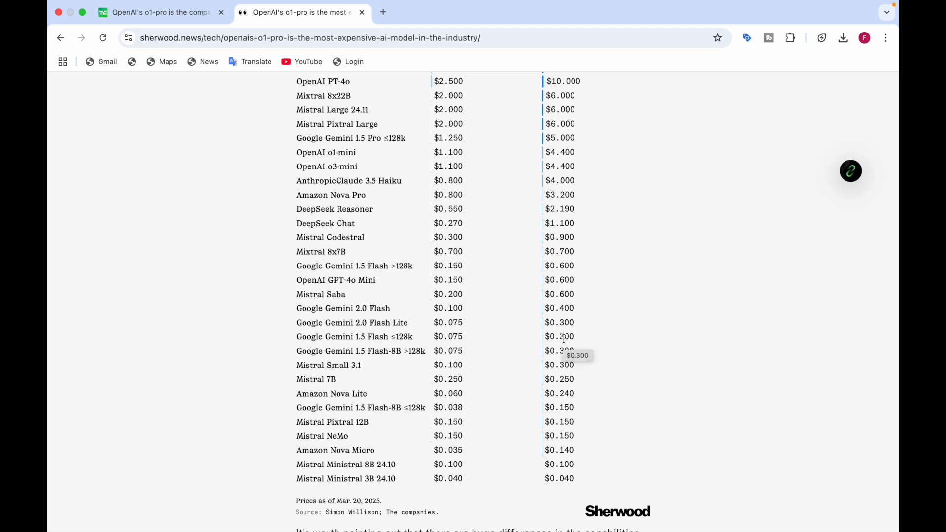
mouse_move(381, 367)
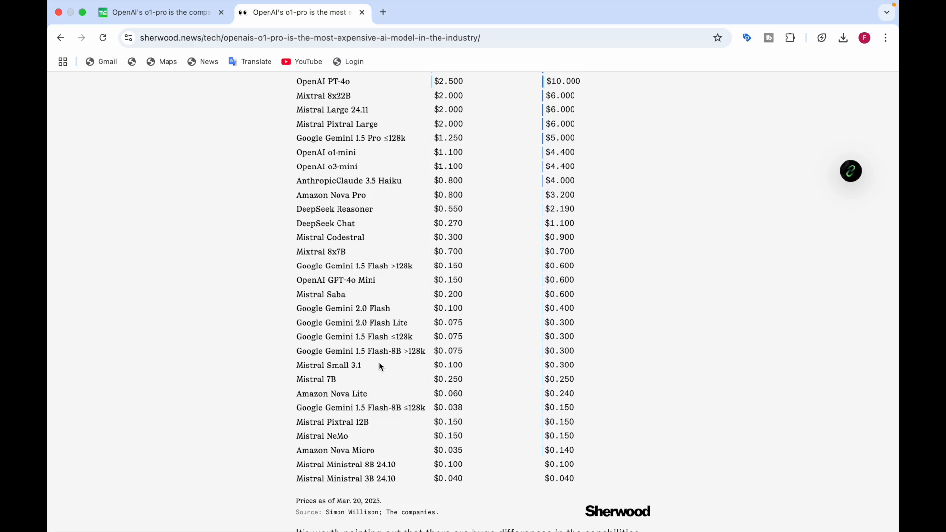
mouse_move(400, 365)
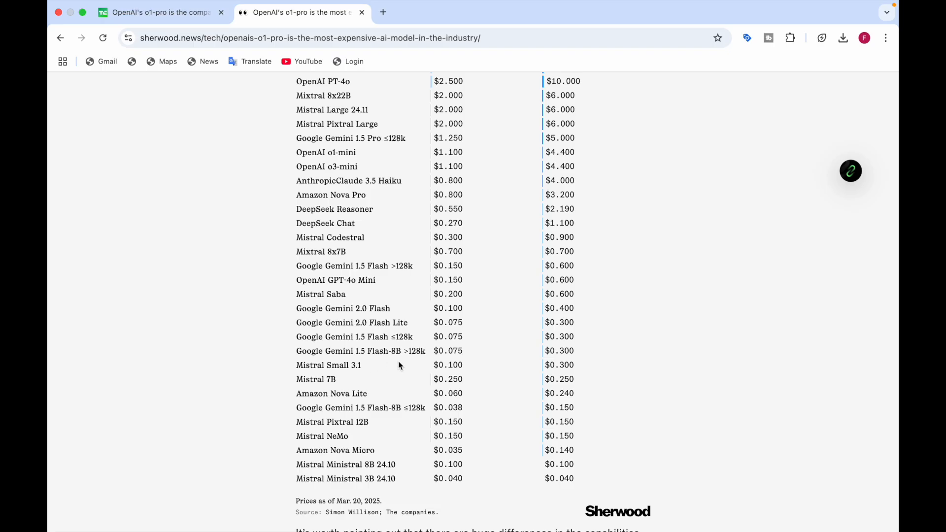
mouse_move(463, 356)
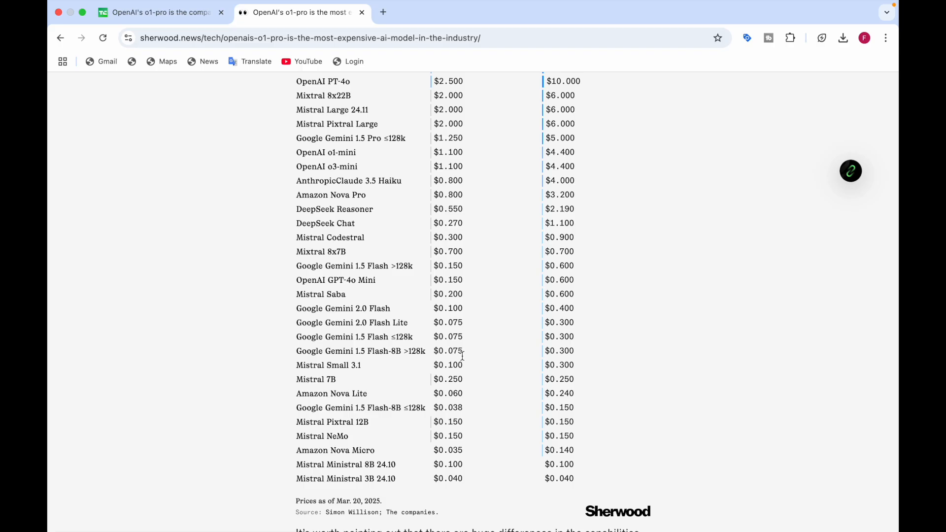
mouse_move(519, 355)
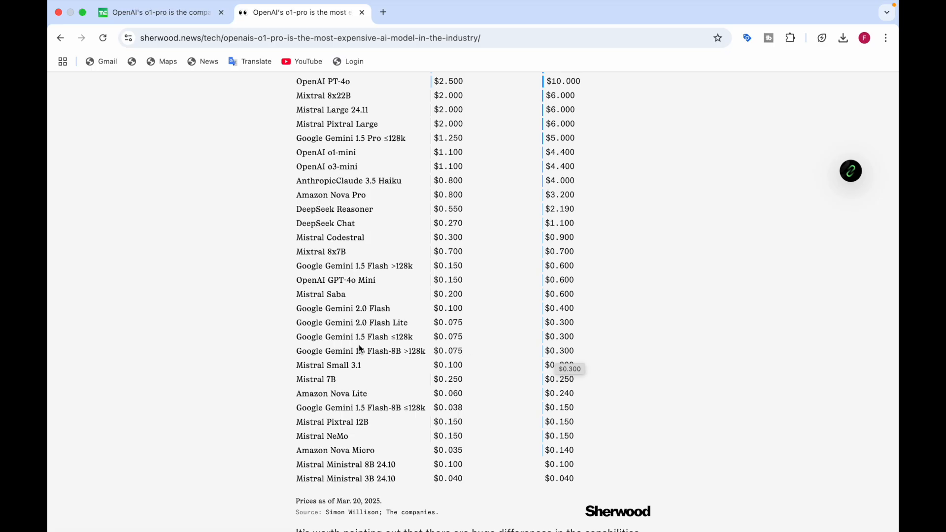
mouse_move(449, 368)
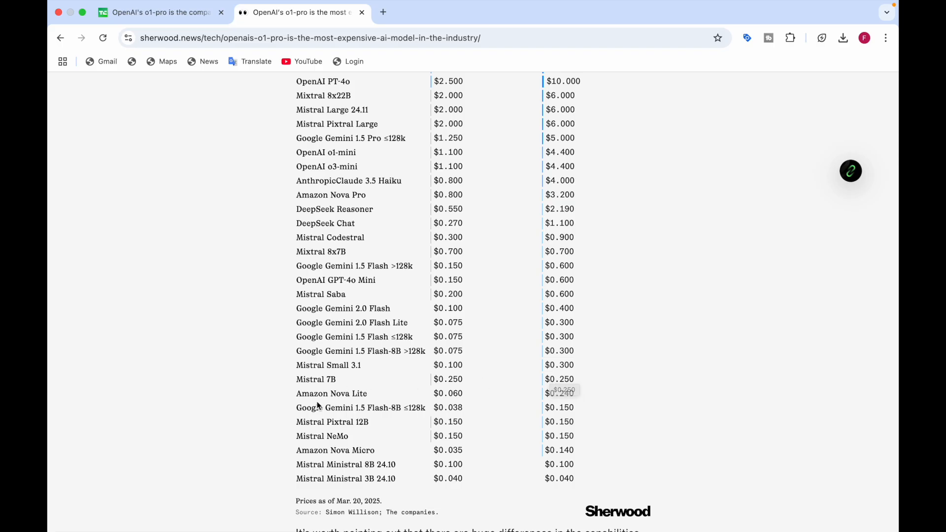
mouse_move(338, 392)
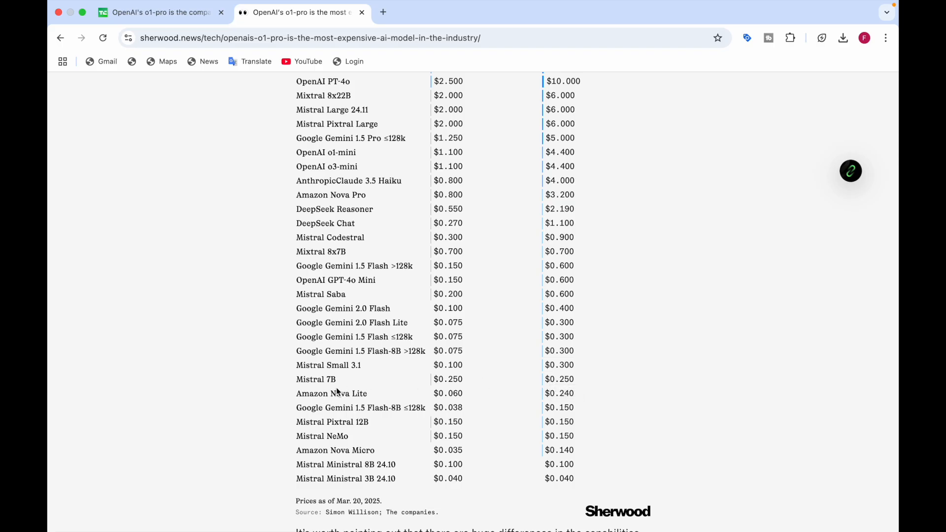
mouse_move(459, 393)
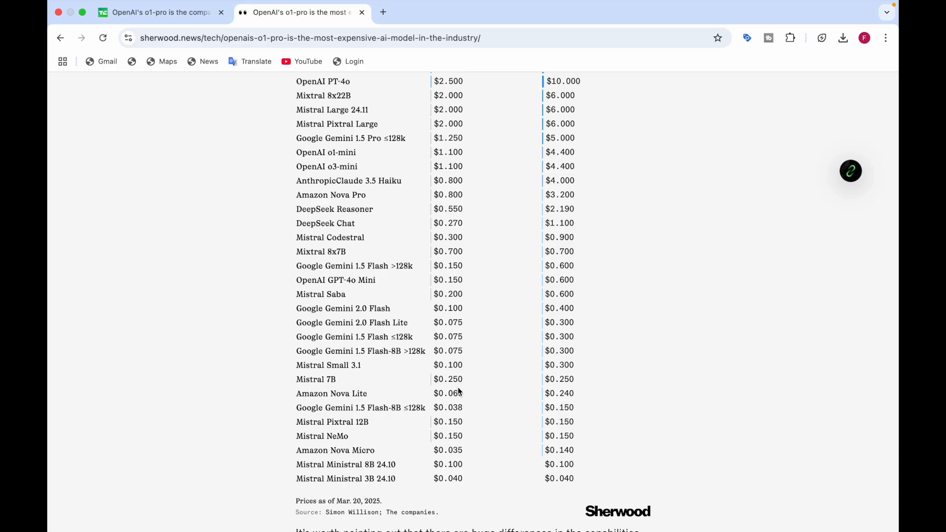
mouse_move(556, 390)
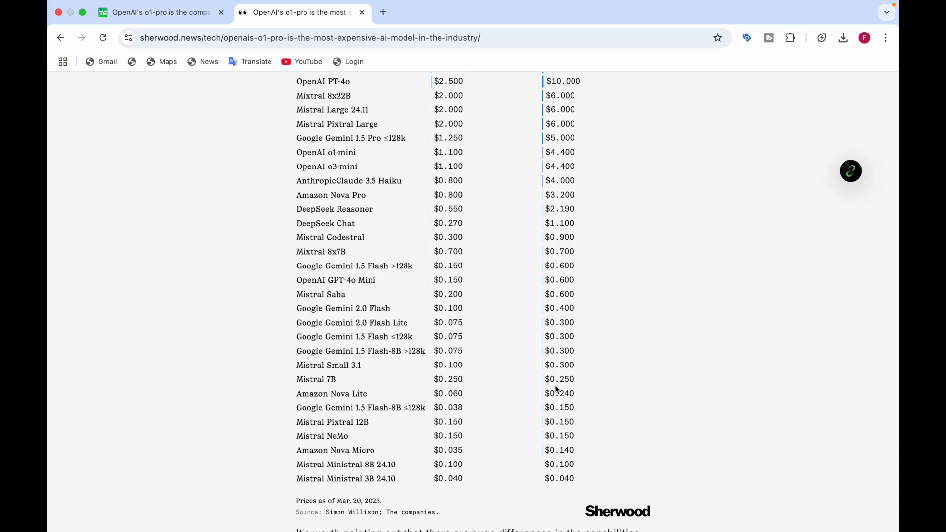
Scroll past the 'Prices as of' note to the paragraph on capability differences between small and massive models.
scroll("down", 3)
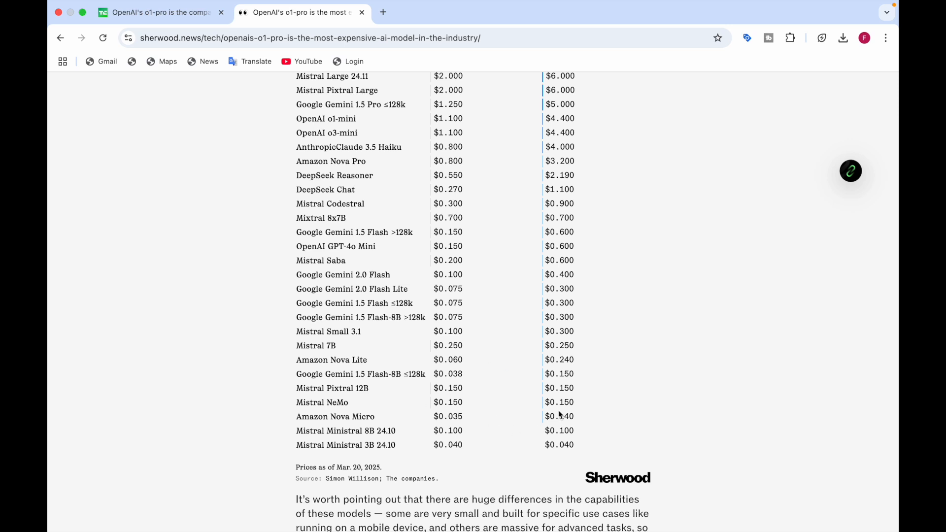
mouse_move(497, 424)
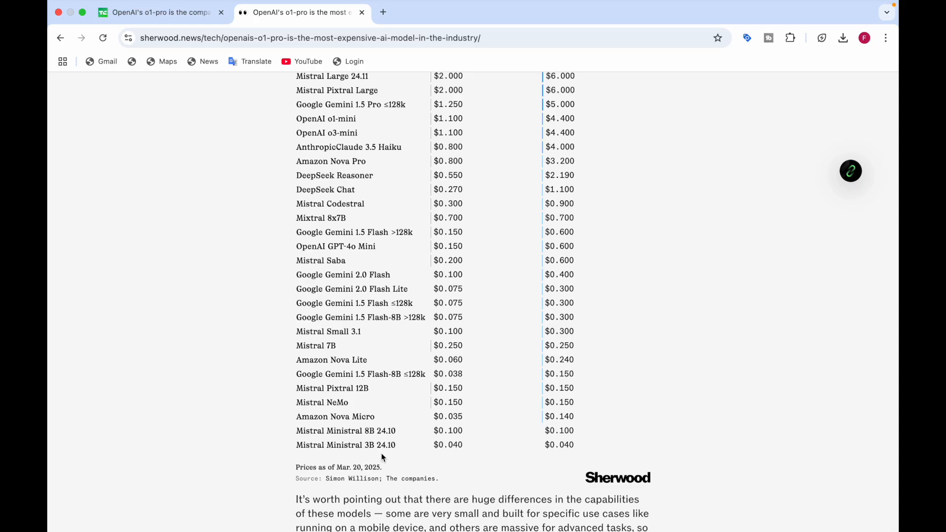
Scroll to the paragraphs on OpenAI's standout pricing and its struggle for a viable business model.
scroll("down", 3)
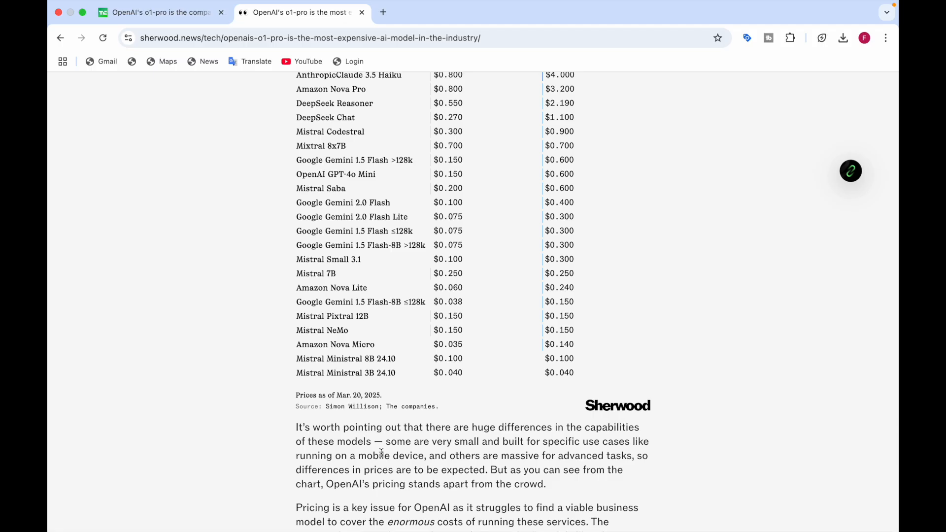
Scroll back up to the chart's top, where OpenAI o1 Pro leads at $150 input and $600 output.
scroll("up", 3)
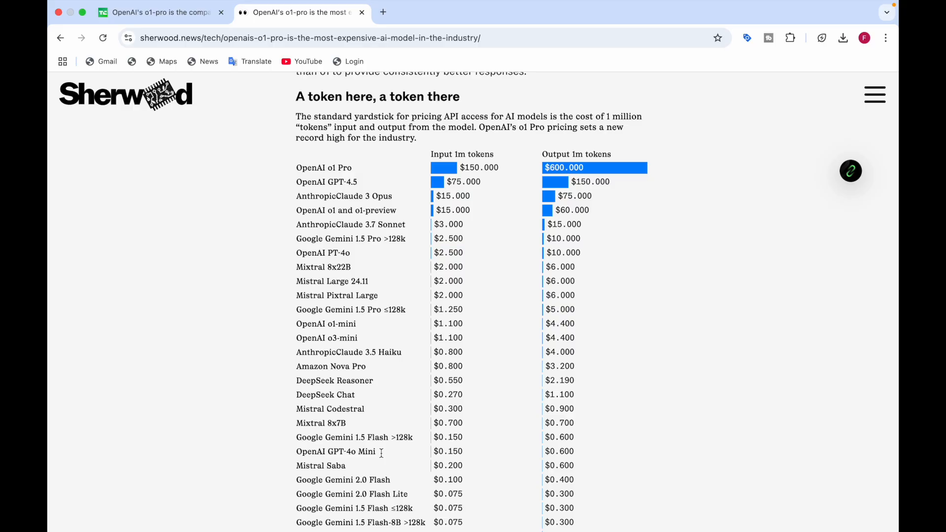